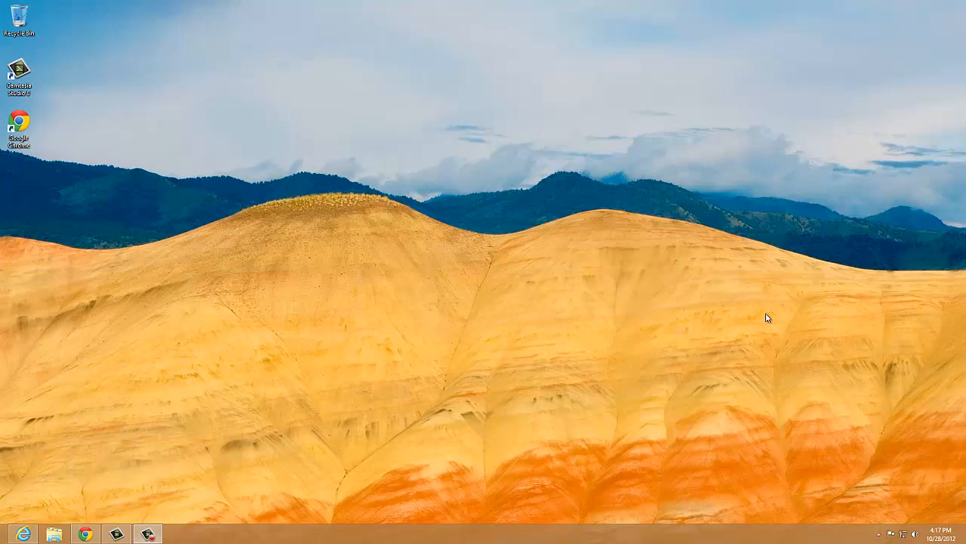
{"action": "mouse_move", "coordinate": [502, 103]}
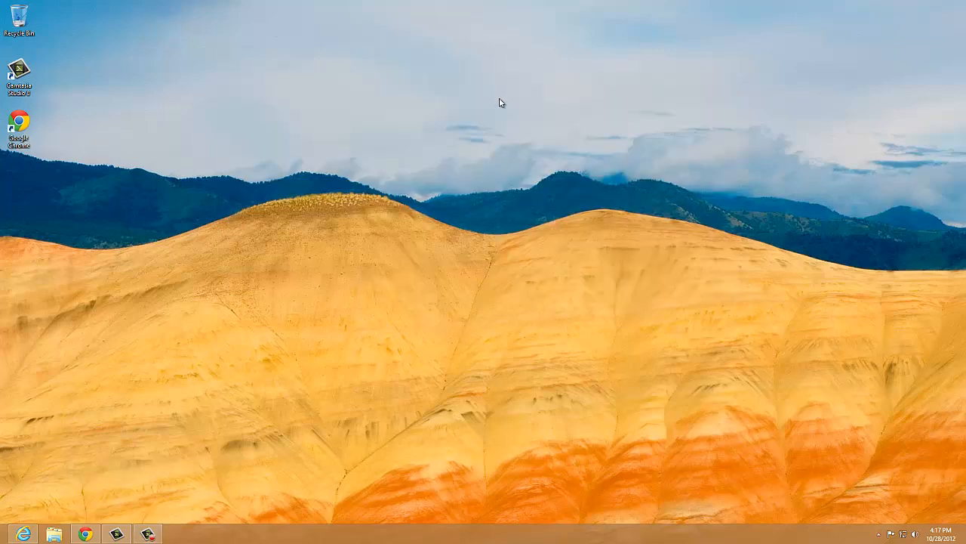
{"action": "mouse_move", "coordinate": [541, 121]}
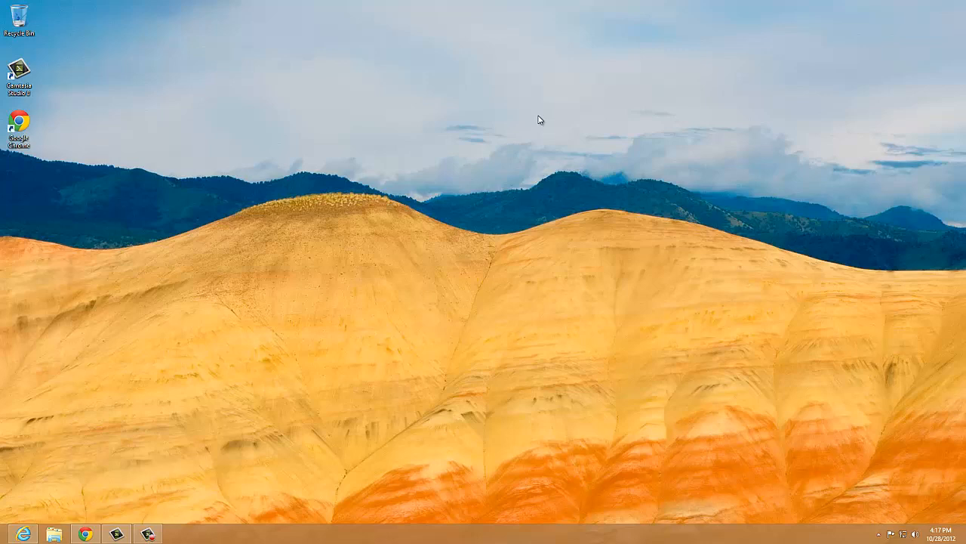
{"action": "mouse_move", "coordinate": [549, 108]}
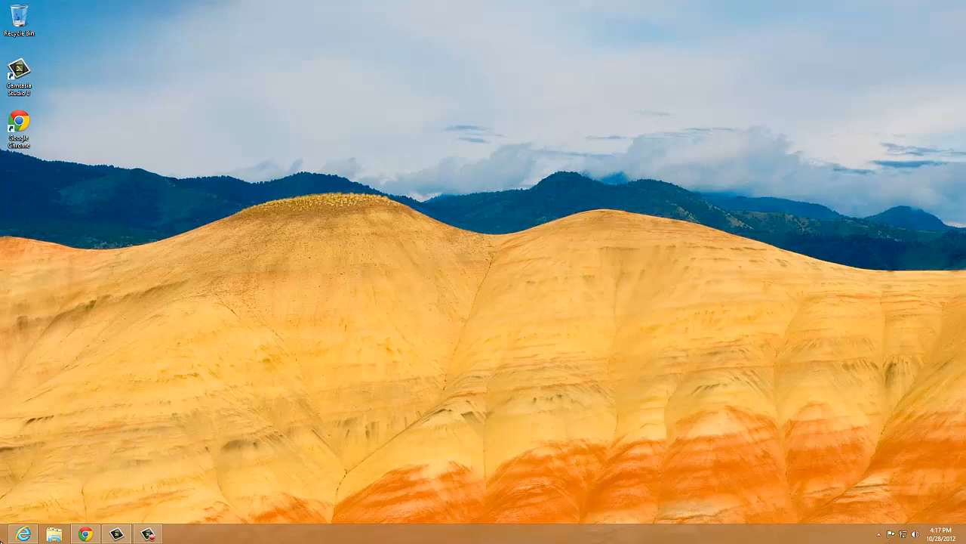
{"action": "mouse_move", "coordinate": [643, 226]}
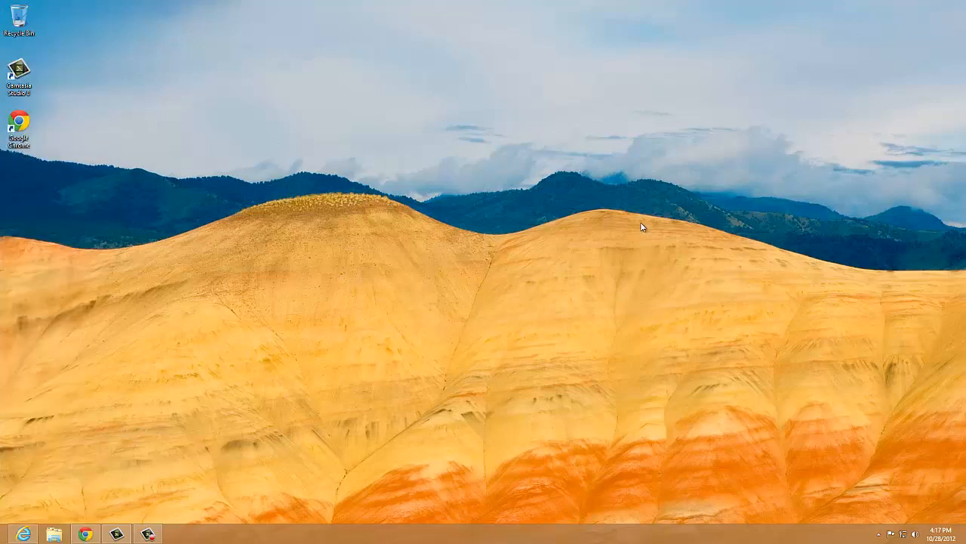
{"action": "mouse_move", "coordinate": [655, 211]}
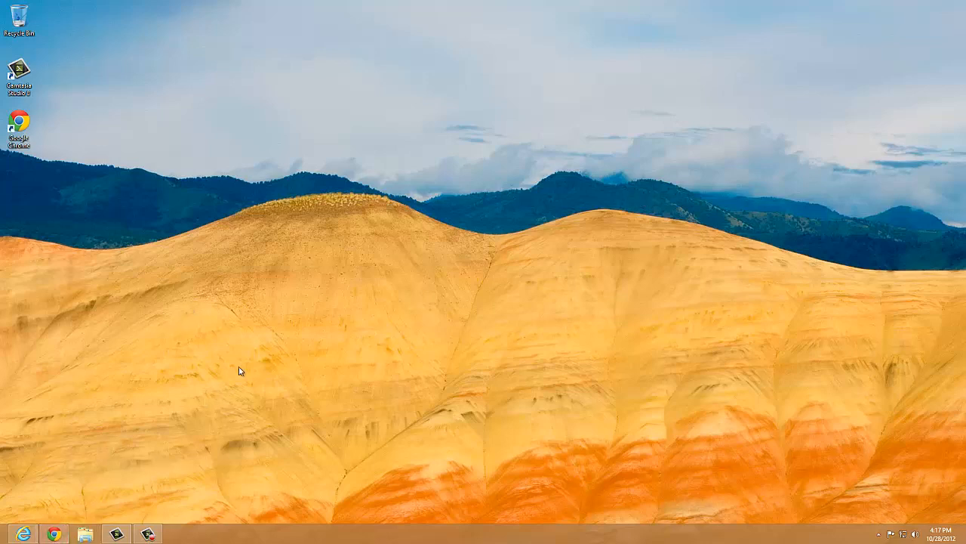
{"action": "mouse_move", "coordinate": [76, 450]}
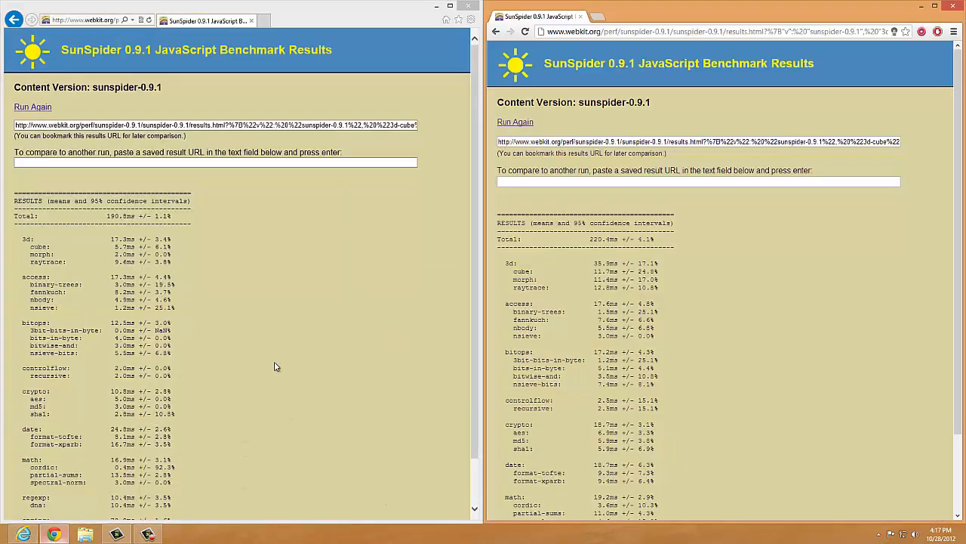
{"action": "mouse_move", "coordinate": [359, 311]}
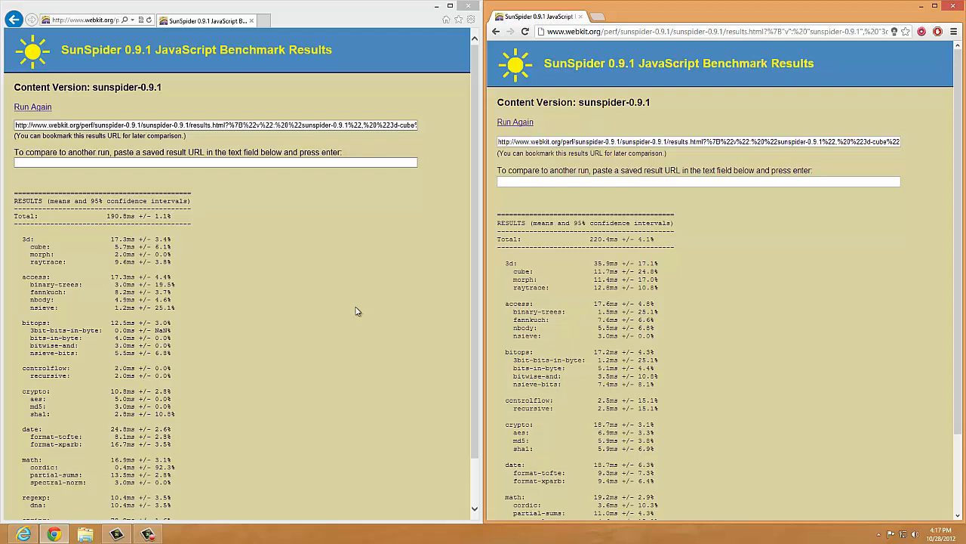
{"action": "mouse_move", "coordinate": [351, 311]}
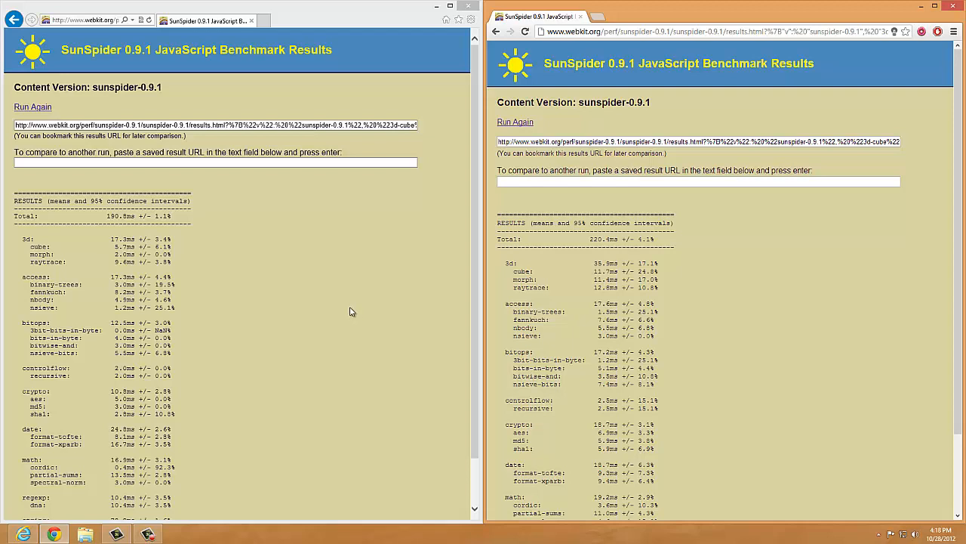
{"action": "mouse_move", "coordinate": [355, 308]}
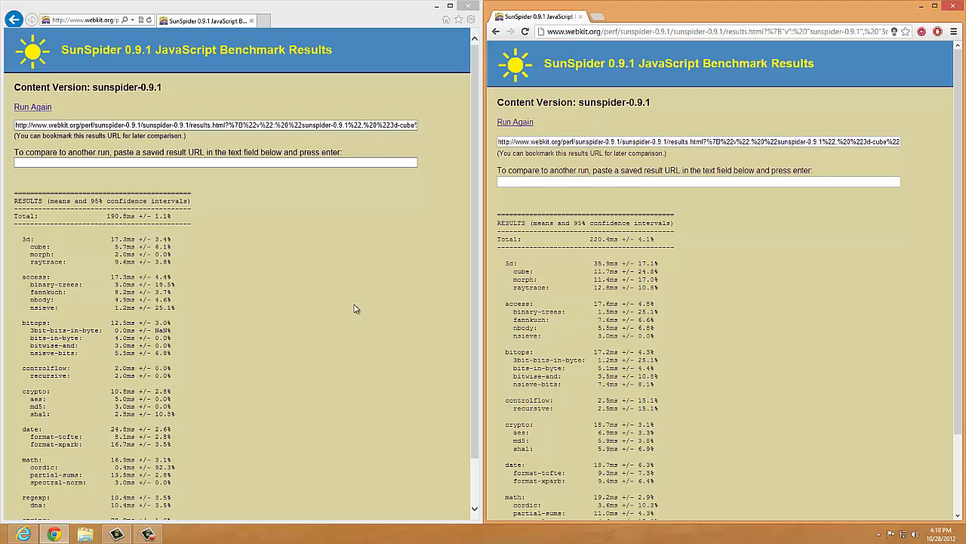
{"action": "mouse_move", "coordinate": [175, 86]}
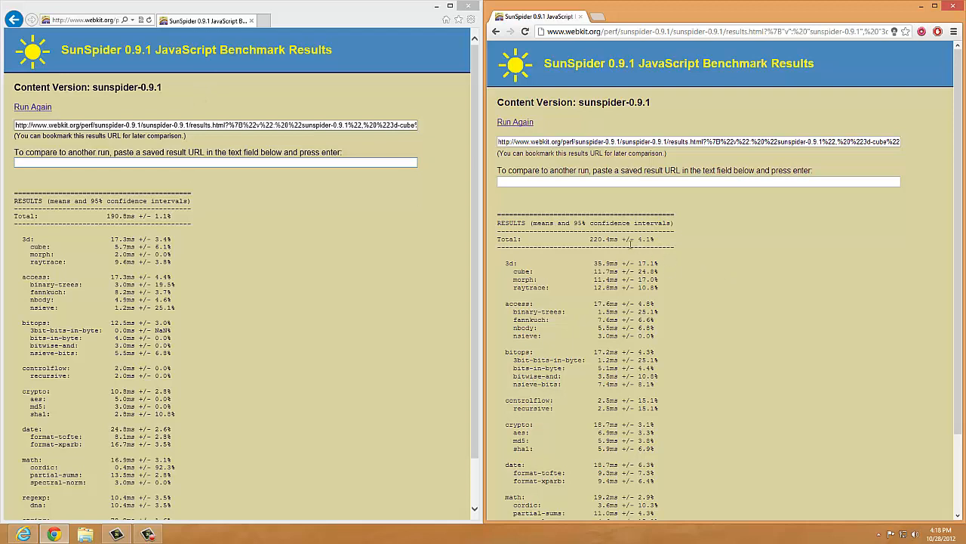
{"action": "mouse_move", "coordinate": [622, 223]}
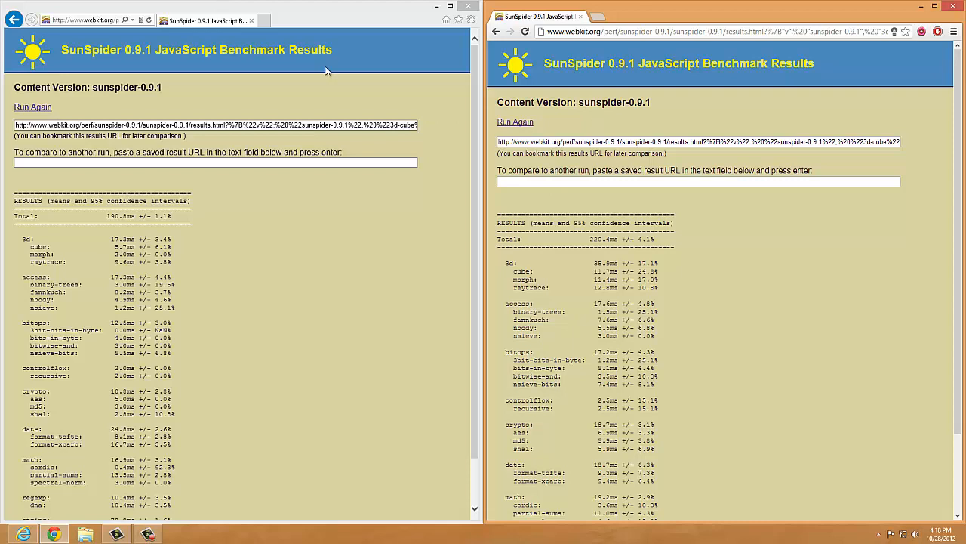
Close the Speed-Battle browser comparison windows to reveal the desktop.
{"action": "left_click", "coordinate": [83, 20]}
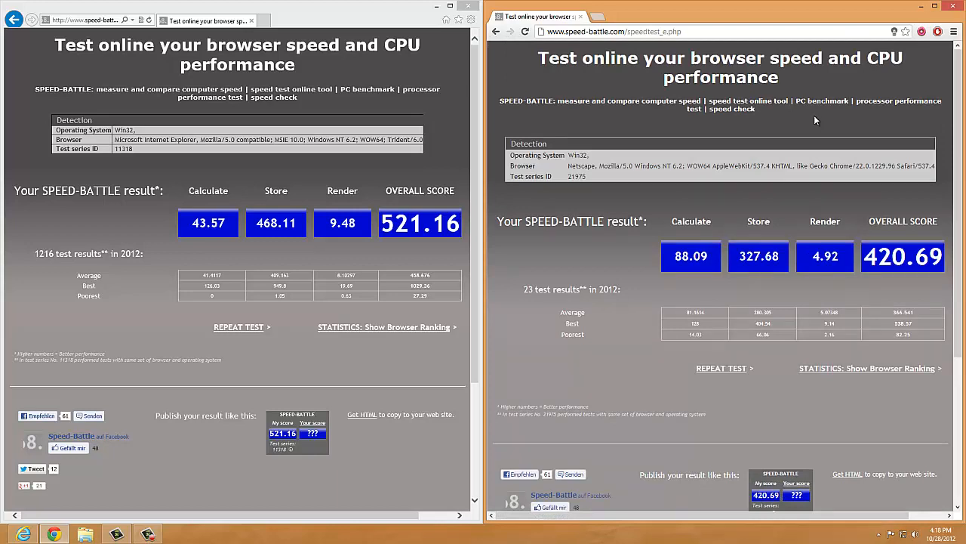
{"action": "mouse_move", "coordinate": [465, 220]}
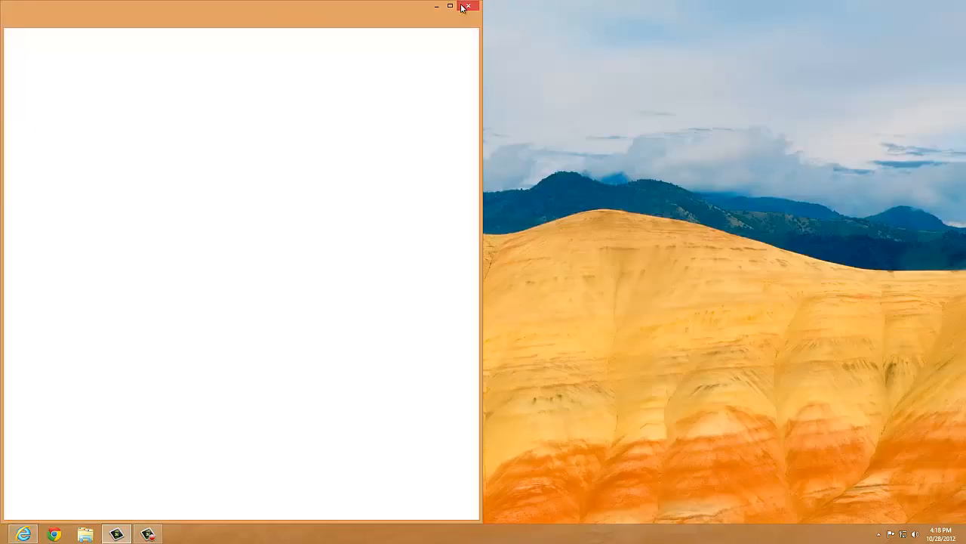
Close the last browser window and reveal the Charms bar with the 4:18 clock.
{"action": "left_click", "coordinate": [468, 6]}
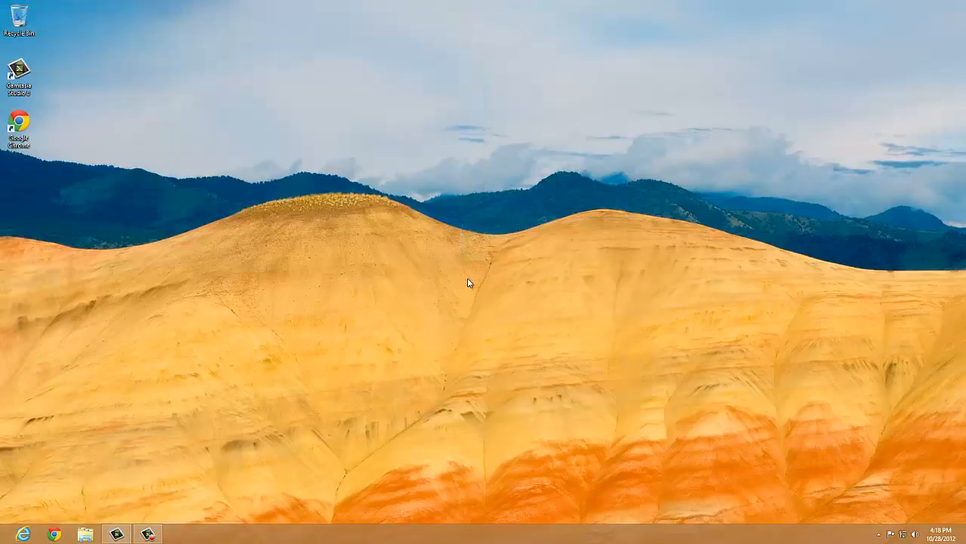
{"action": "mouse_move", "coordinate": [706, 350]}
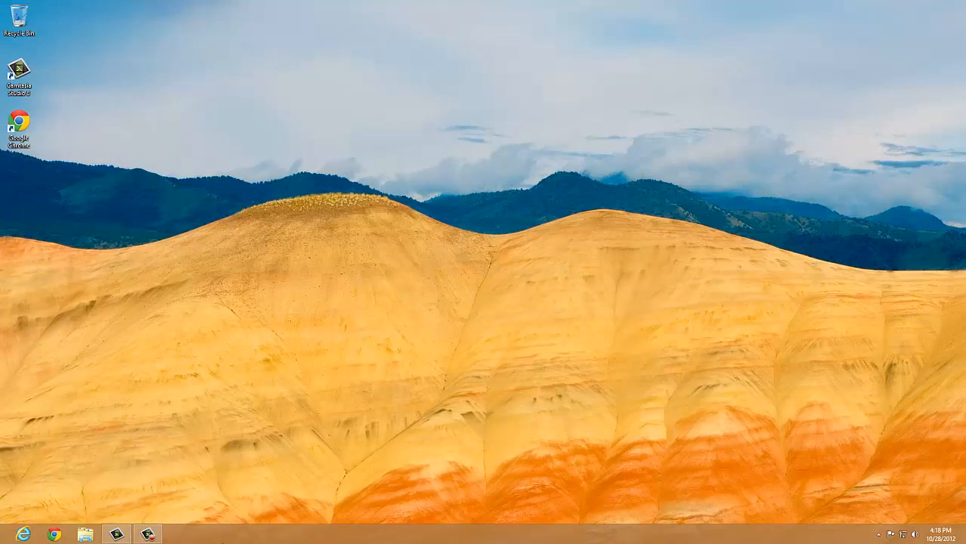
{"action": "left_click", "coordinate": [148, 533]}
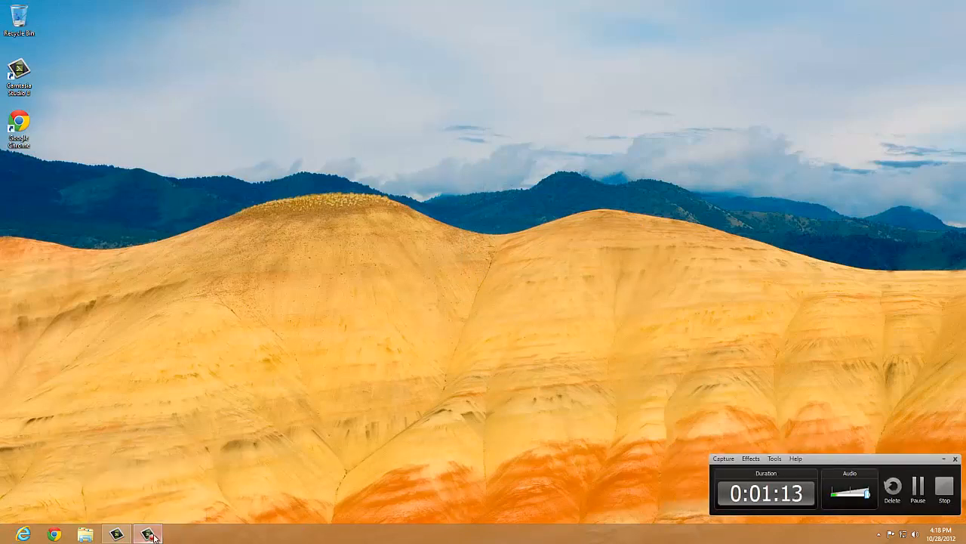
{"action": "left_click", "coordinate": [145, 534]}
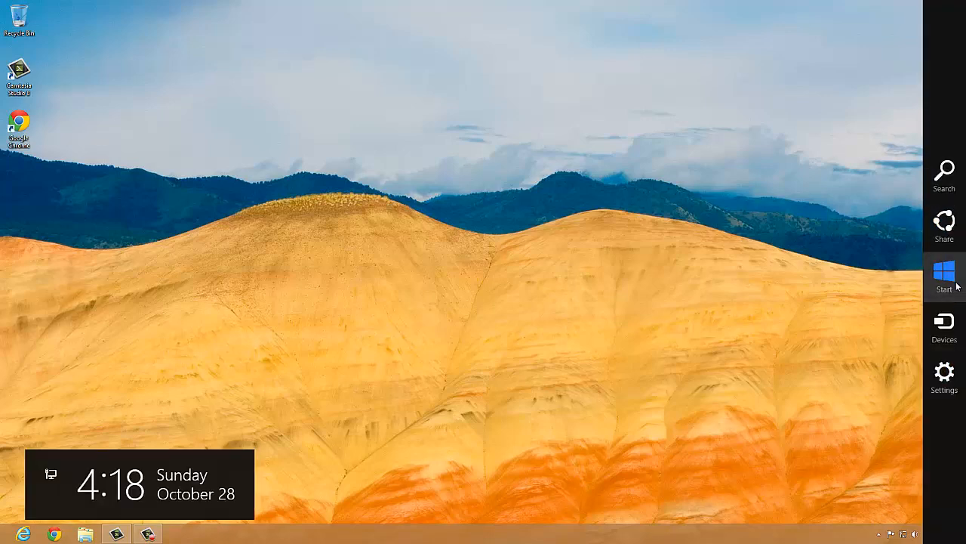
Open the Start screen showing the Mail, Photos, Weather and Chrome live tiles.
{"action": "left_click", "coordinate": [944, 275]}
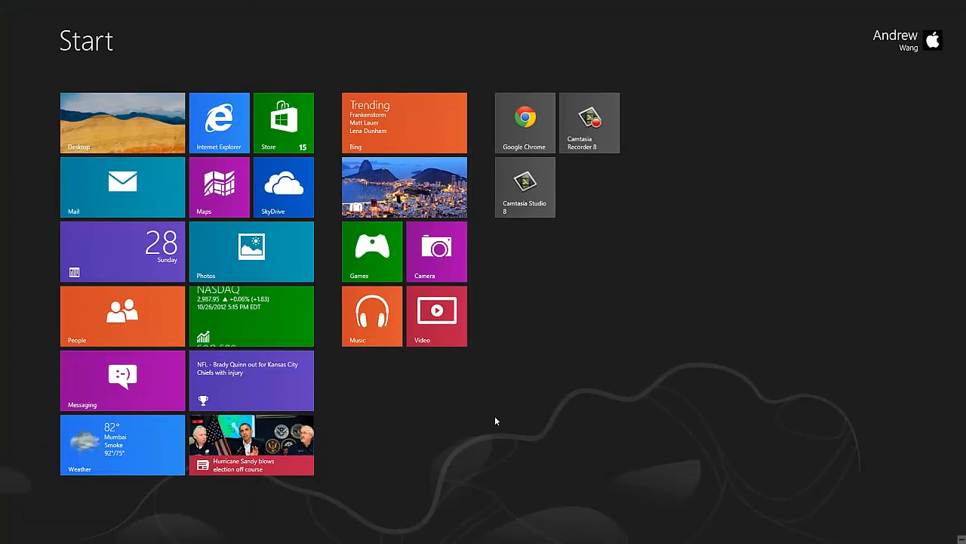
{"action": "mouse_move", "coordinate": [516, 387]}
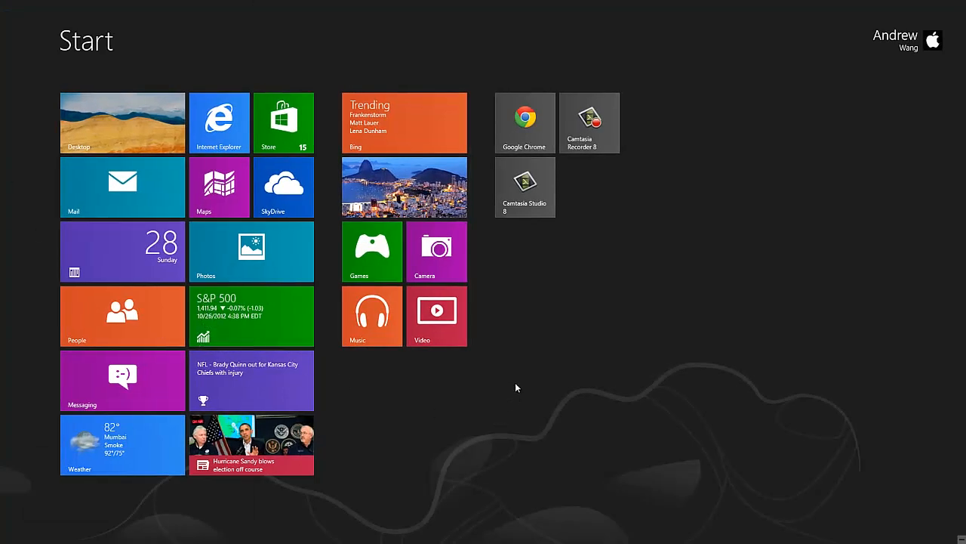
{"action": "mouse_move", "coordinate": [370, 425]}
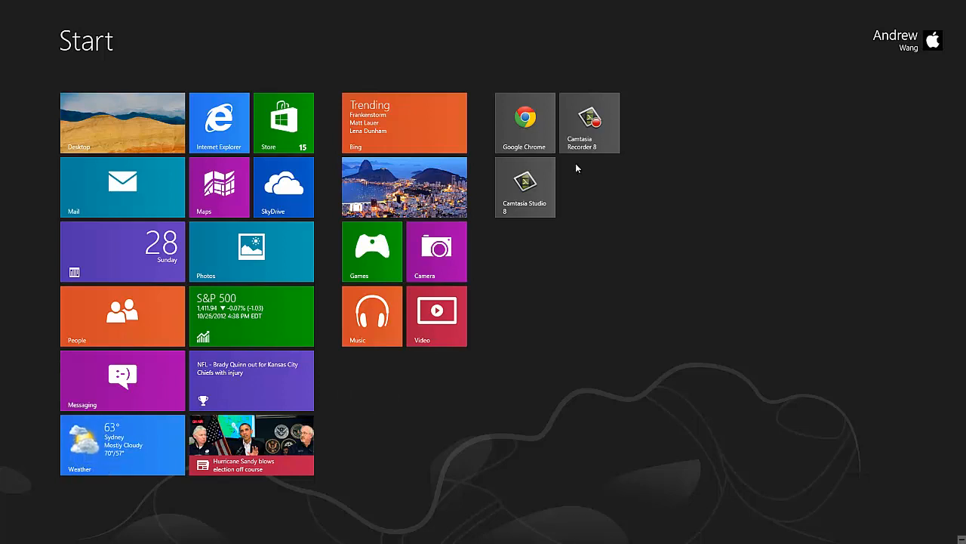
{"action": "mouse_move", "coordinate": [662, 151]}
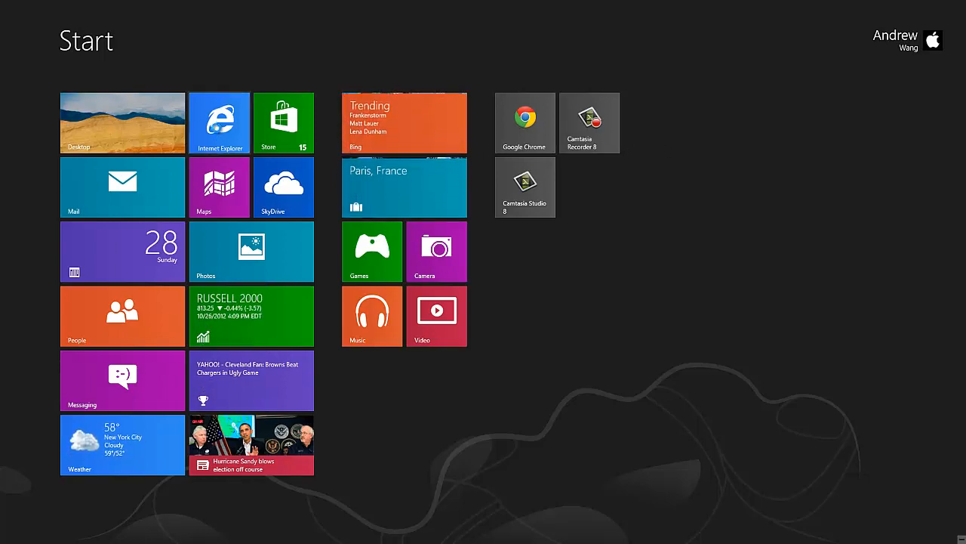
Launch the full-screen Internet Explorer tile to run the Speed-Battle test.
{"action": "left_click", "coordinate": [221, 122]}
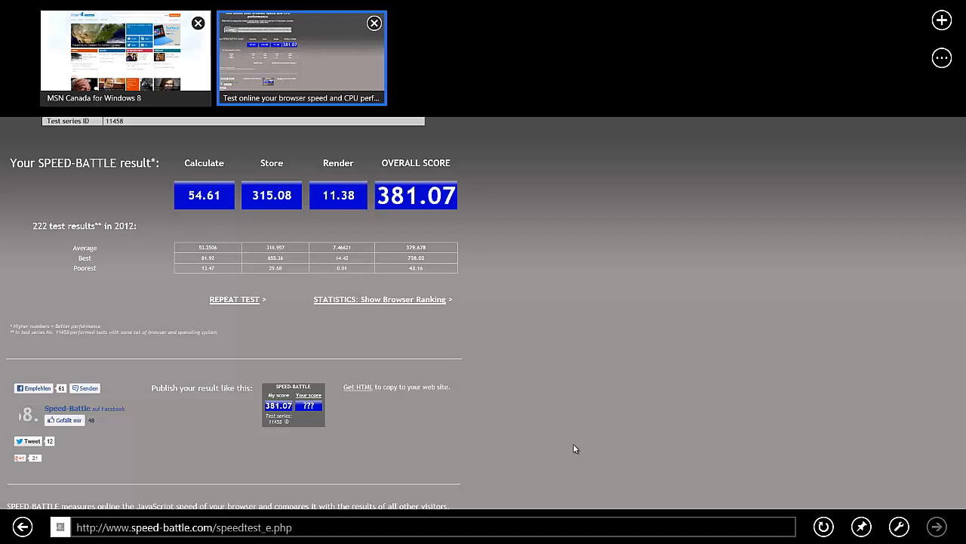
{"action": "mouse_move", "coordinate": [571, 423]}
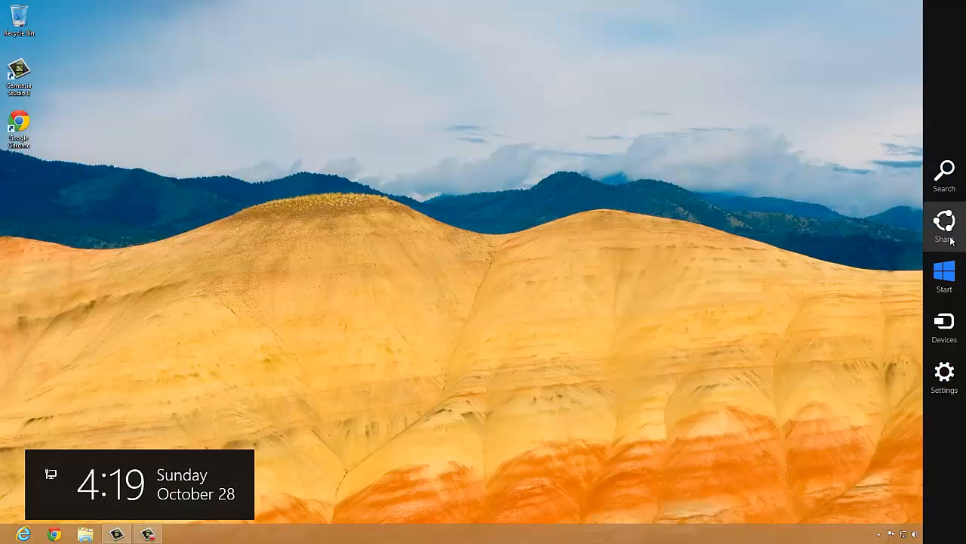
Return to Start and open the Windows Store Spotlight page.
{"action": "left_click", "coordinate": [944, 278]}
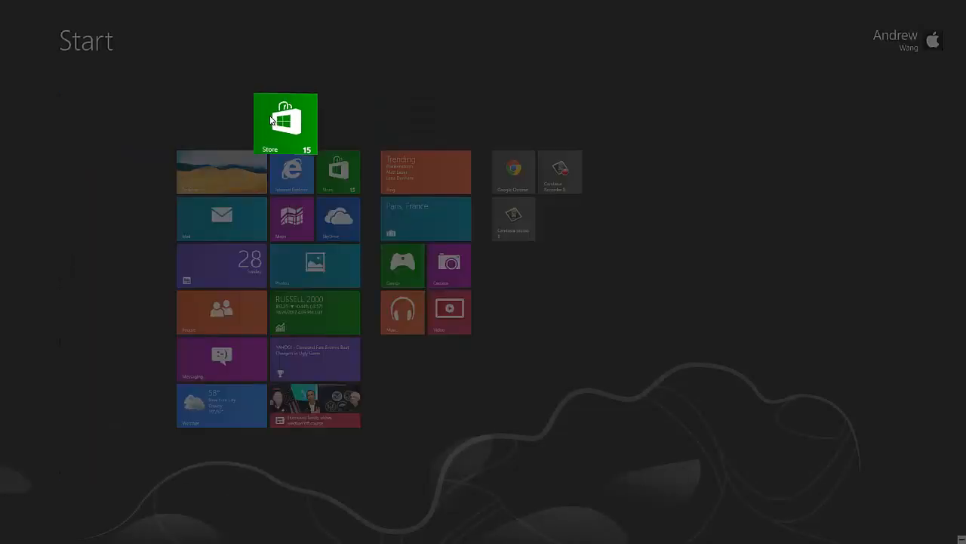
{"action": "left_click", "coordinate": [286, 124]}
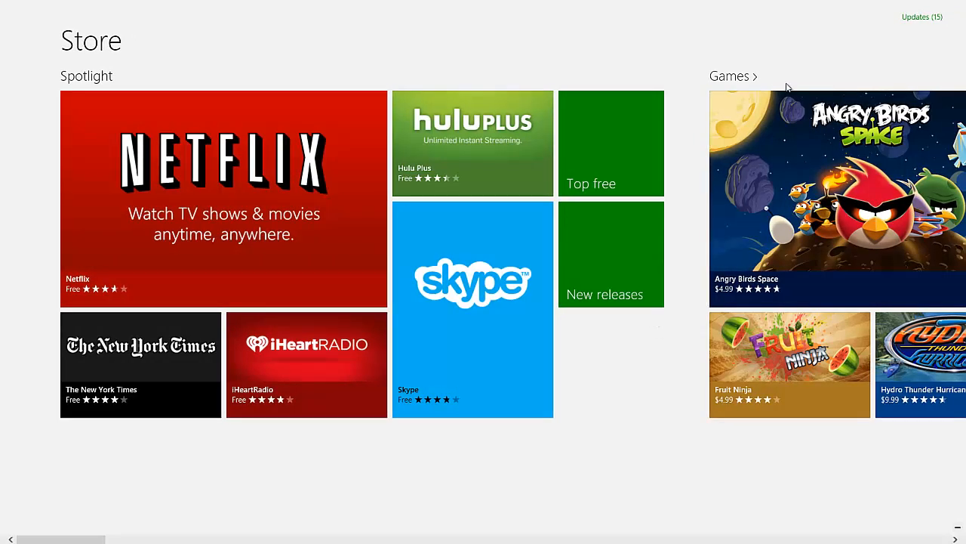
{"action": "mouse_move", "coordinate": [642, 224]}
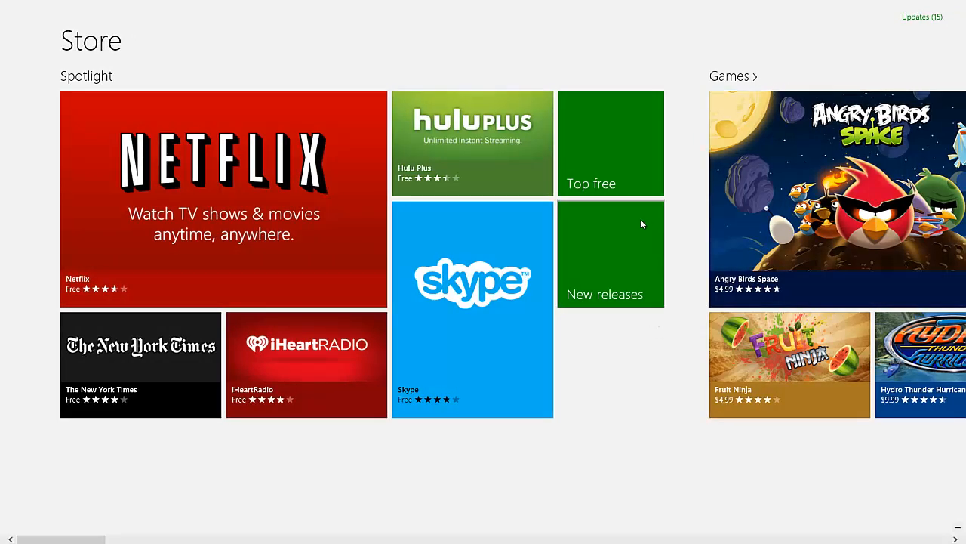
{"action": "left_click", "coordinate": [730, 76]}
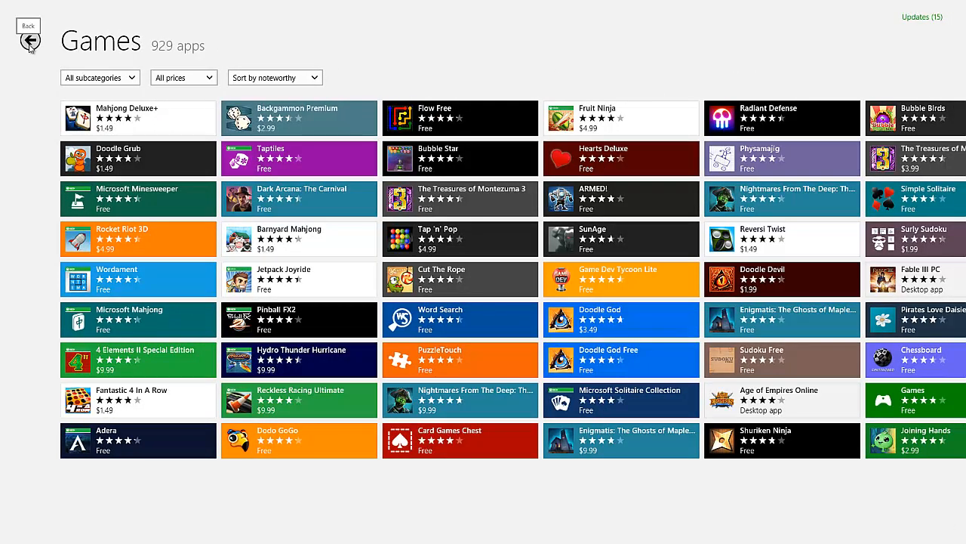
{"action": "left_click", "coordinate": [29, 39]}
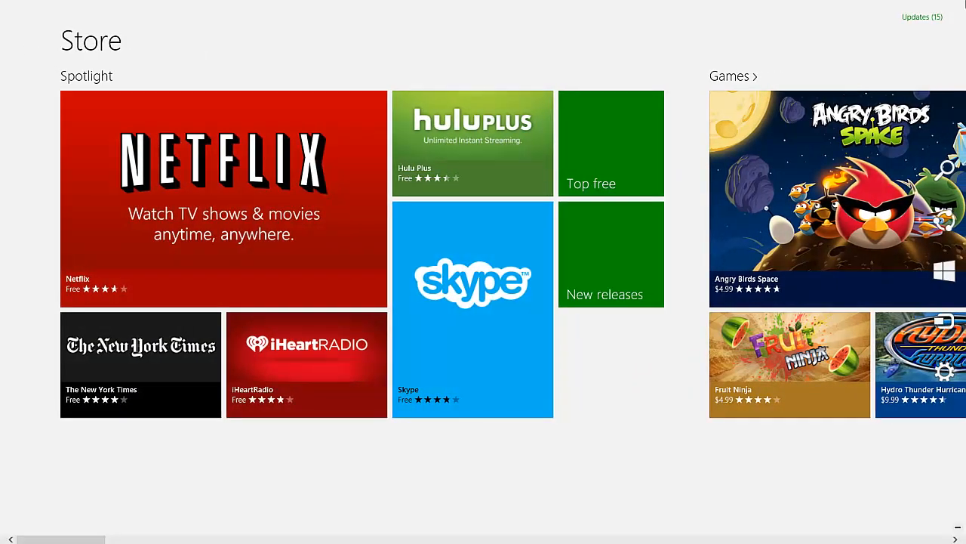
Show the running-apps switcher and close apps such as Finance from their thumbnails.
{"action": "left_click", "coordinate": [922, 17]}
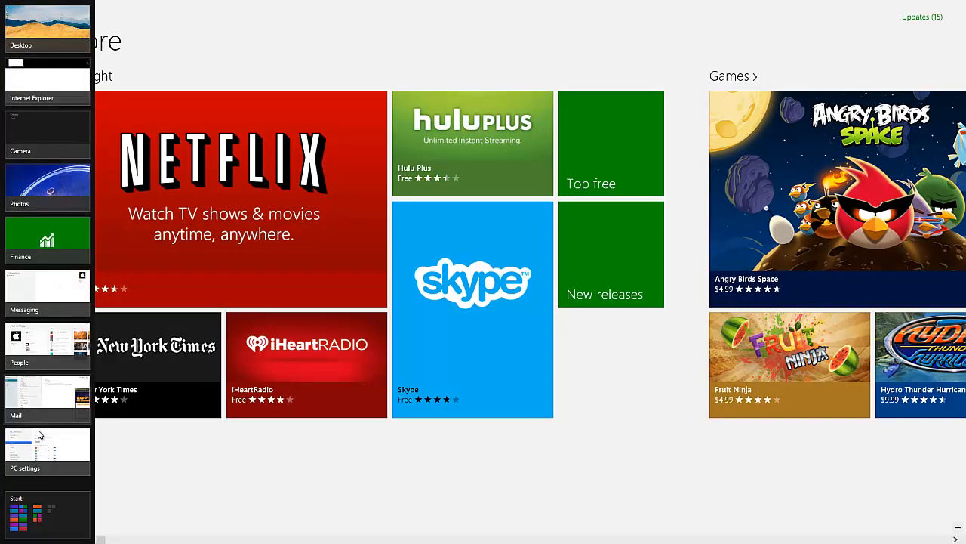
{"action": "right_click", "coordinate": [48, 440]}
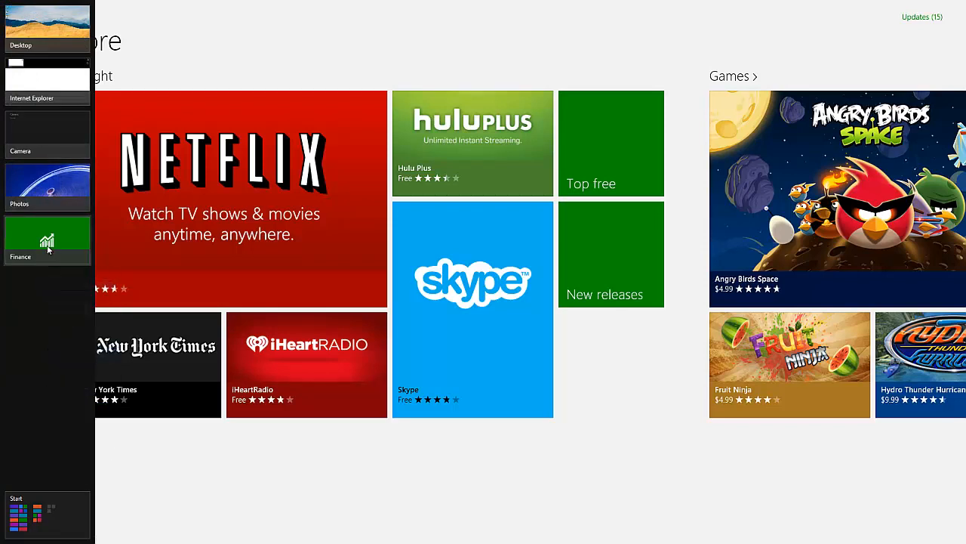
{"action": "right_click", "coordinate": [47, 133]}
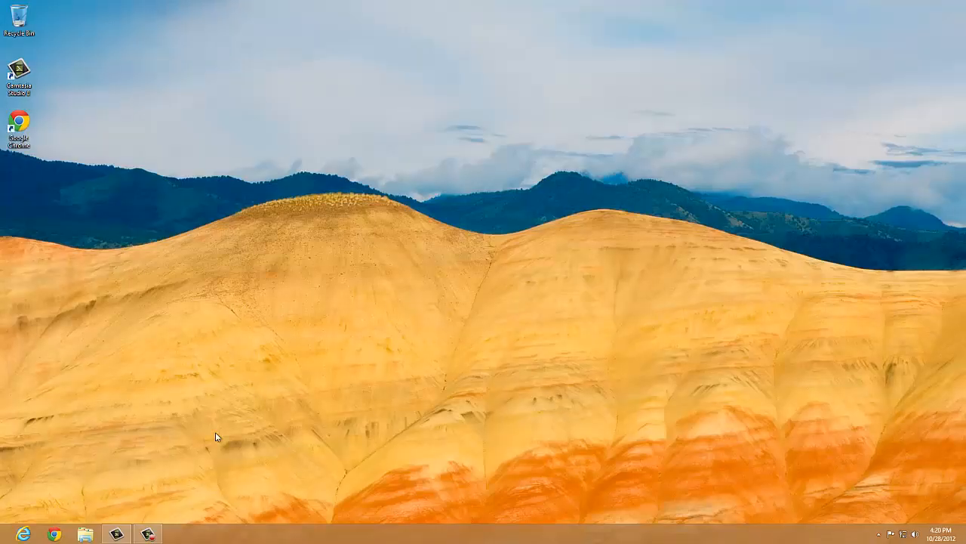
Open the Windows Store from the desktop to look up Windows games.
{"action": "left_click", "coordinate": [115, 533]}
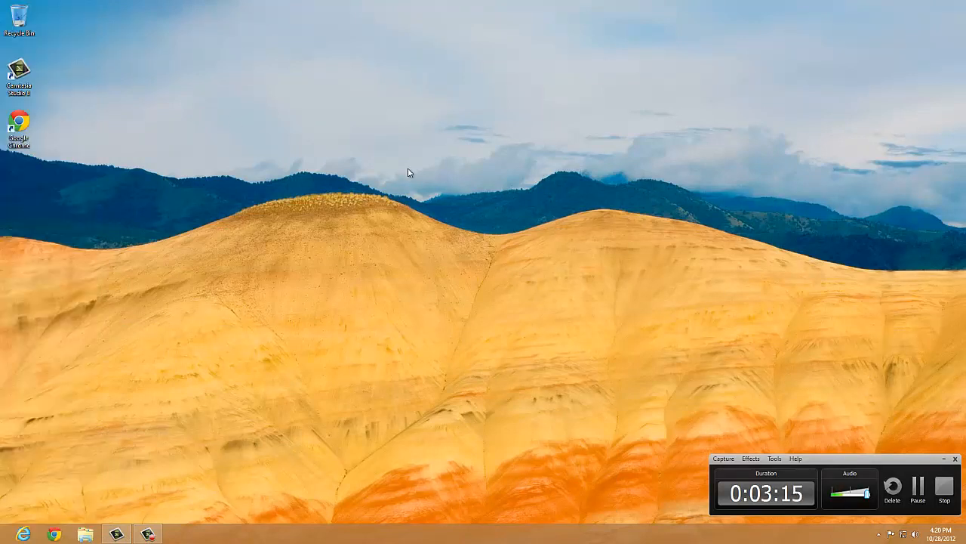
{"action": "mouse_move", "coordinate": [432, 176]}
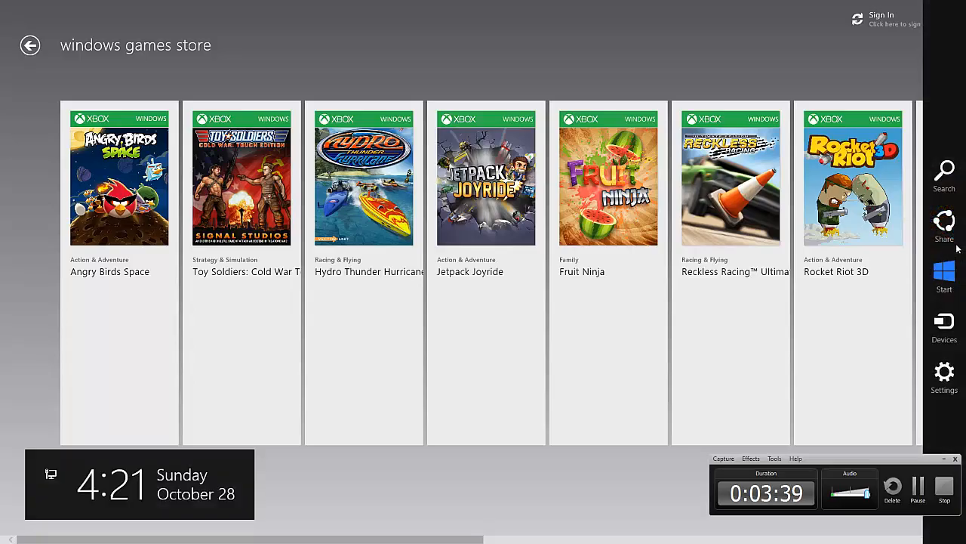
Open Camera, Xbox Video and Xbox Music in turn, returning to Start after each.
{"action": "left_click", "coordinate": [946, 277]}
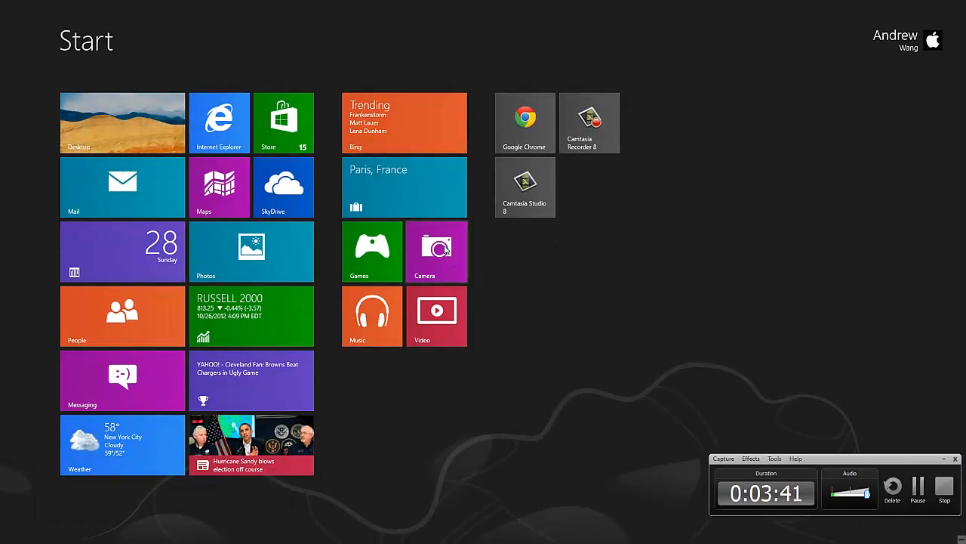
{"action": "left_click", "coordinate": [437, 251]}
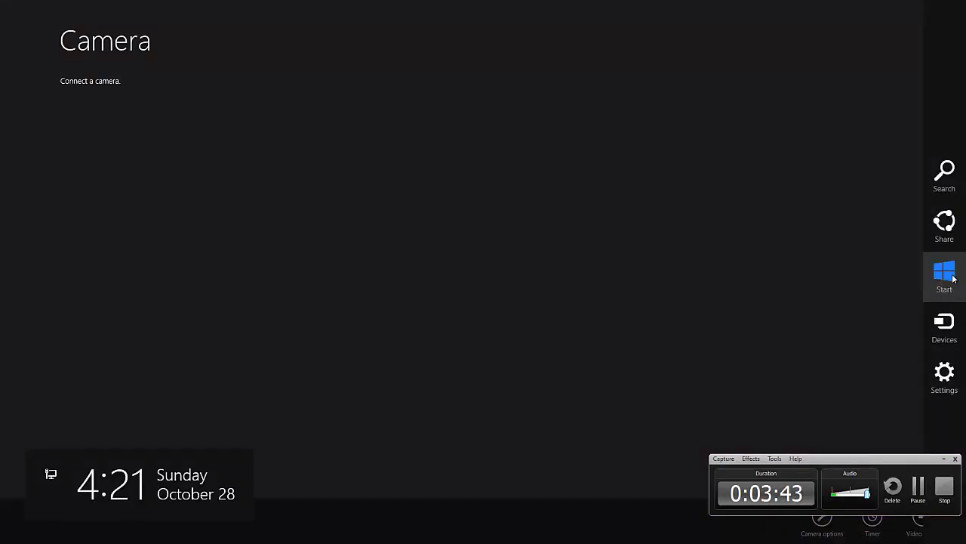
{"action": "left_click", "coordinate": [945, 270]}
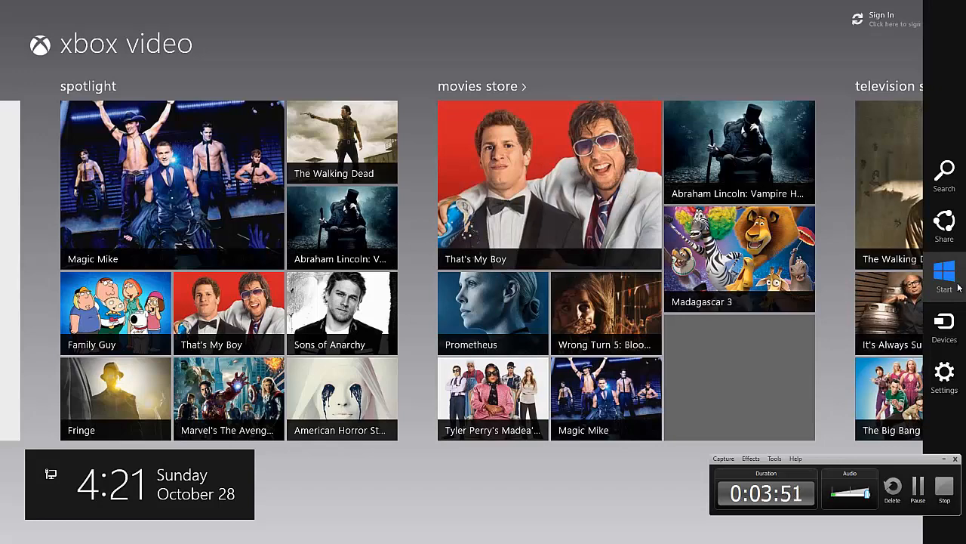
{"action": "left_click", "coordinate": [944, 275]}
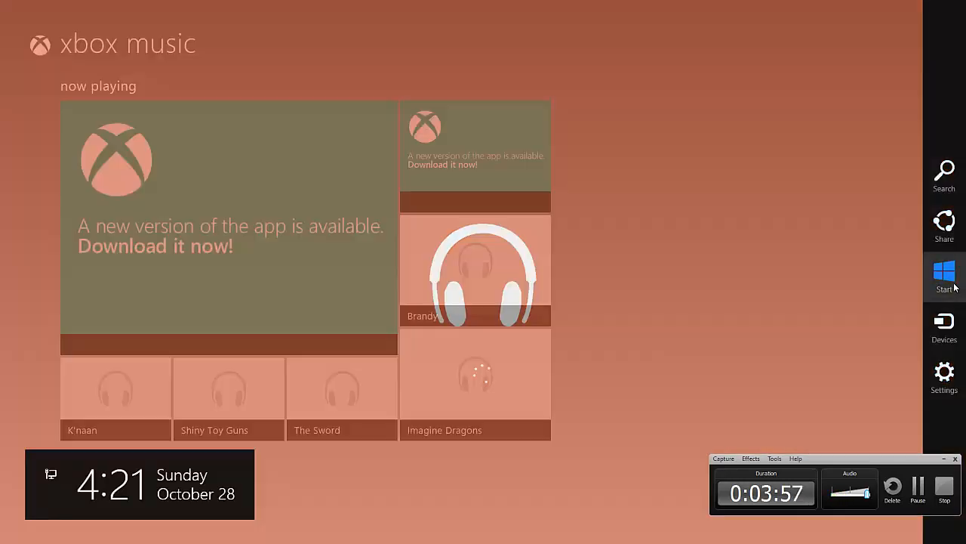
{"action": "left_click", "coordinate": [945, 272]}
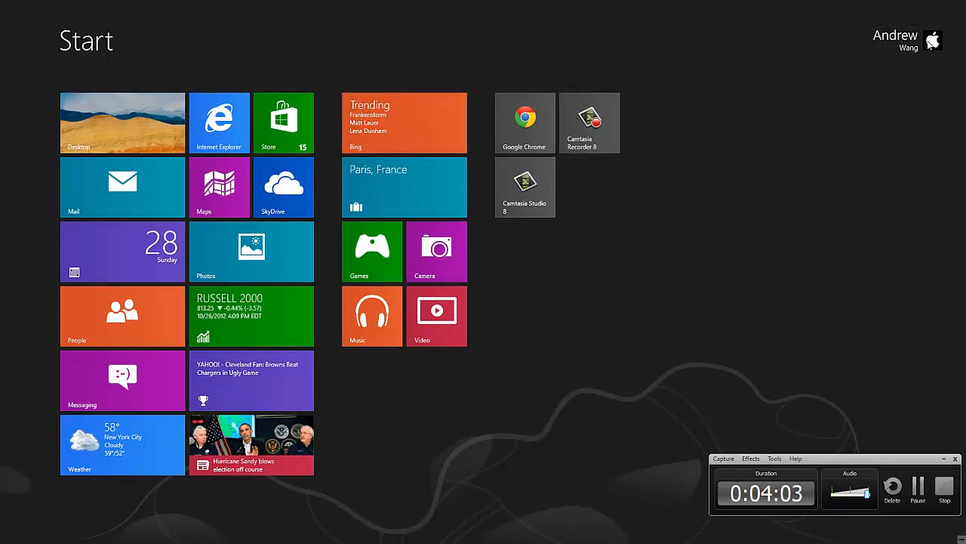
Open Maps, allow location near Burnaby, then return to Start with the Windows key.
{"action": "left_click", "coordinate": [895, 39]}
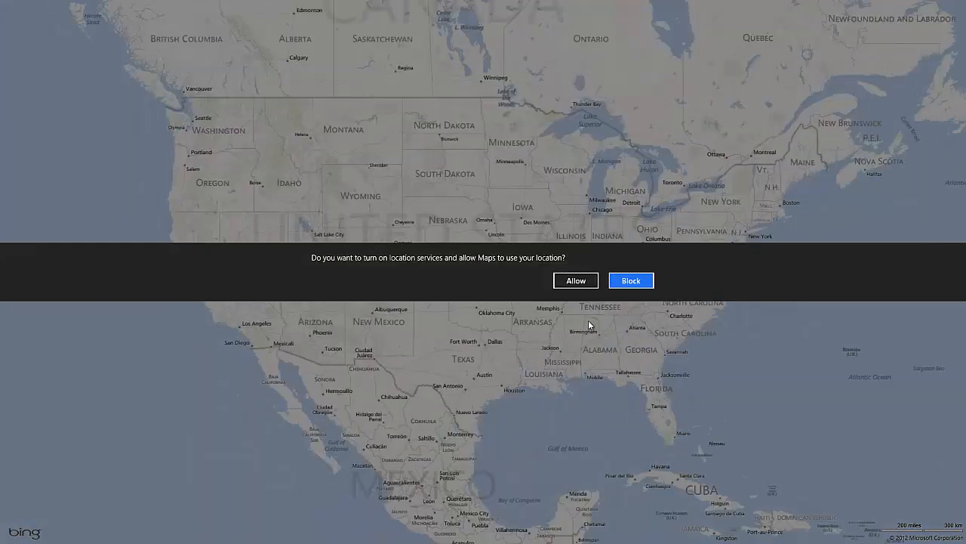
{"action": "left_click", "coordinate": [631, 279]}
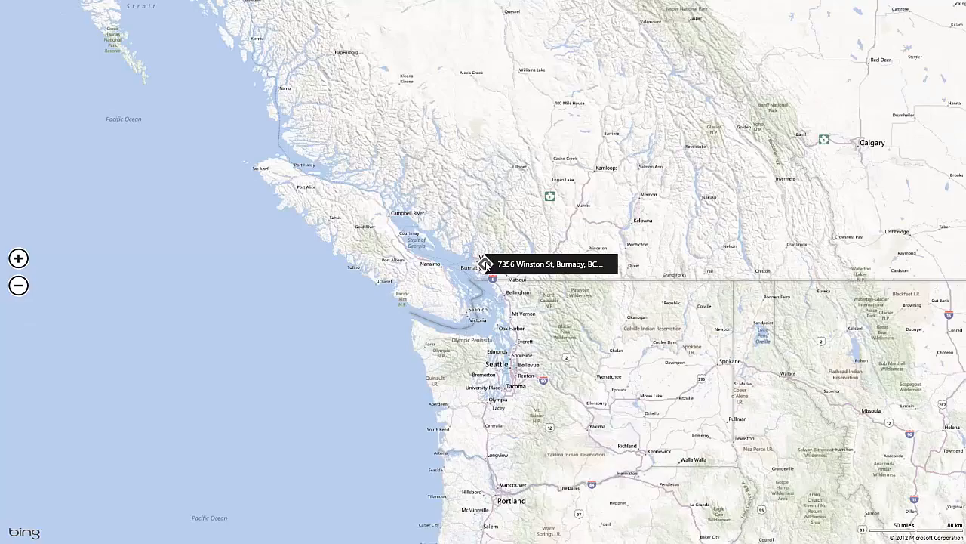
{"action": "key", "text": "Win"}
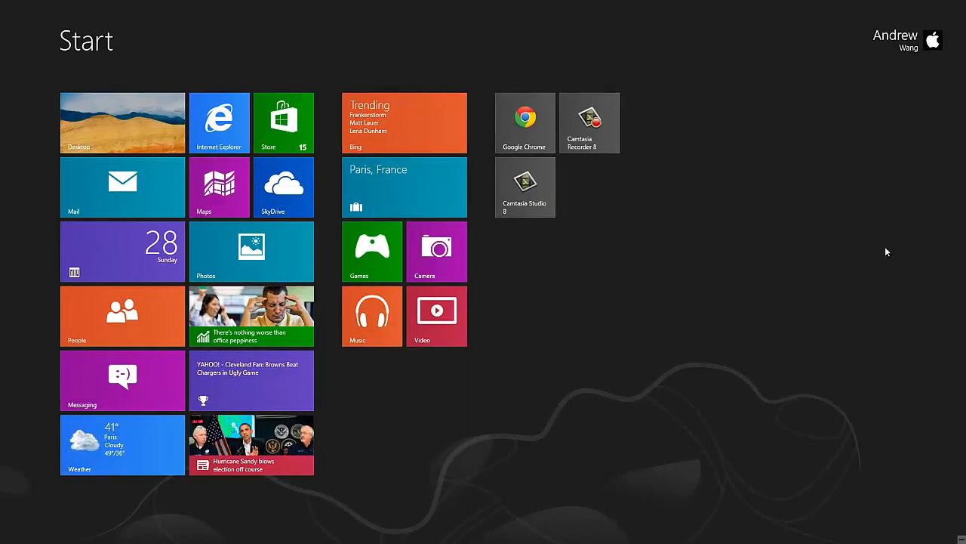
{"action": "mouse_move", "coordinate": [660, 78]}
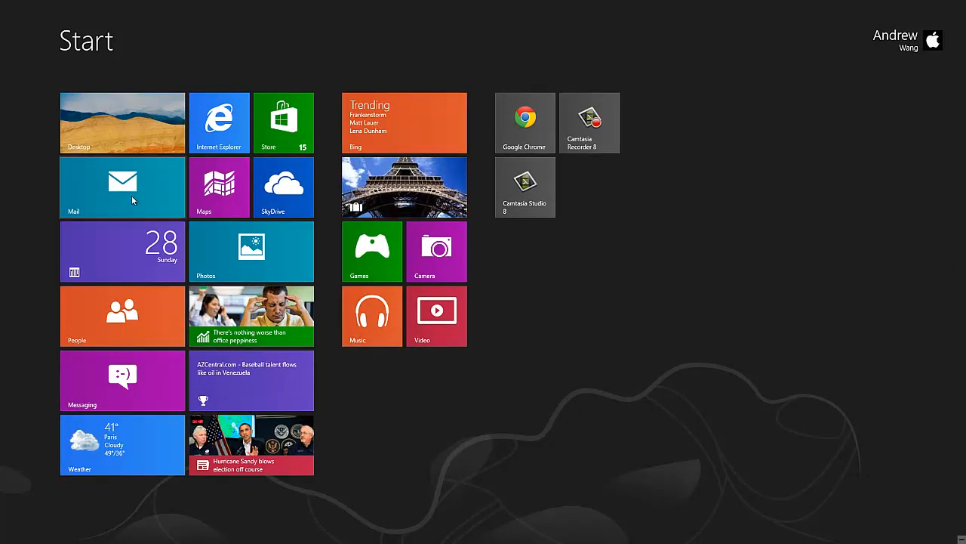
{"action": "left_click", "coordinate": [123, 188]}
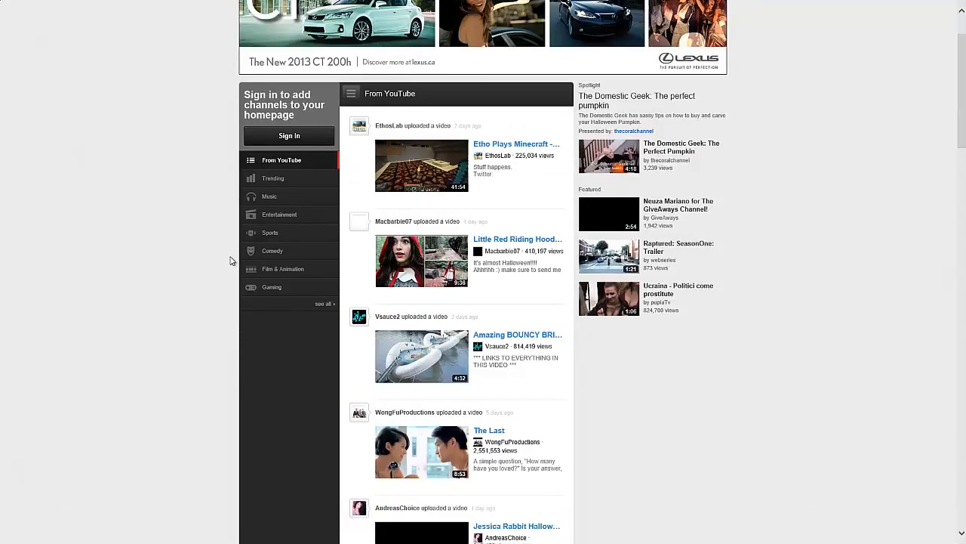
{"action": "scroll", "scroll_direction": "down", "scroll_amount": 3}
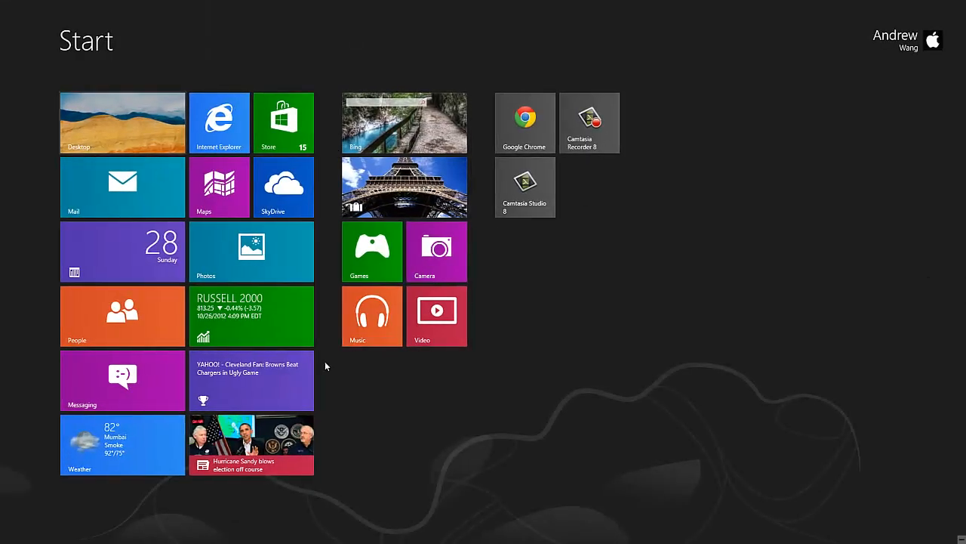
{"action": "left_click", "coordinate": [405, 122]}
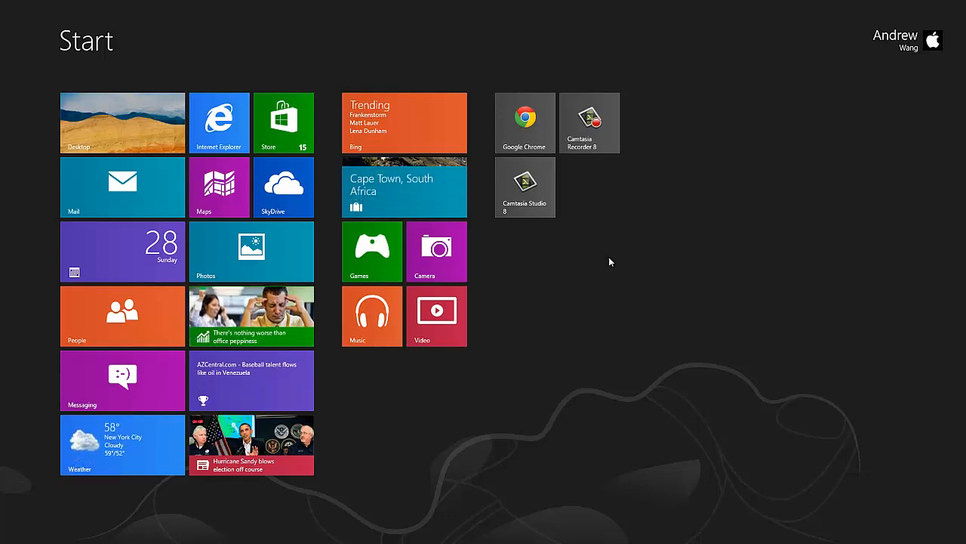
Go to the desktop and close a running app from the left-edge switcher.
{"action": "left_click", "coordinate": [123, 122]}
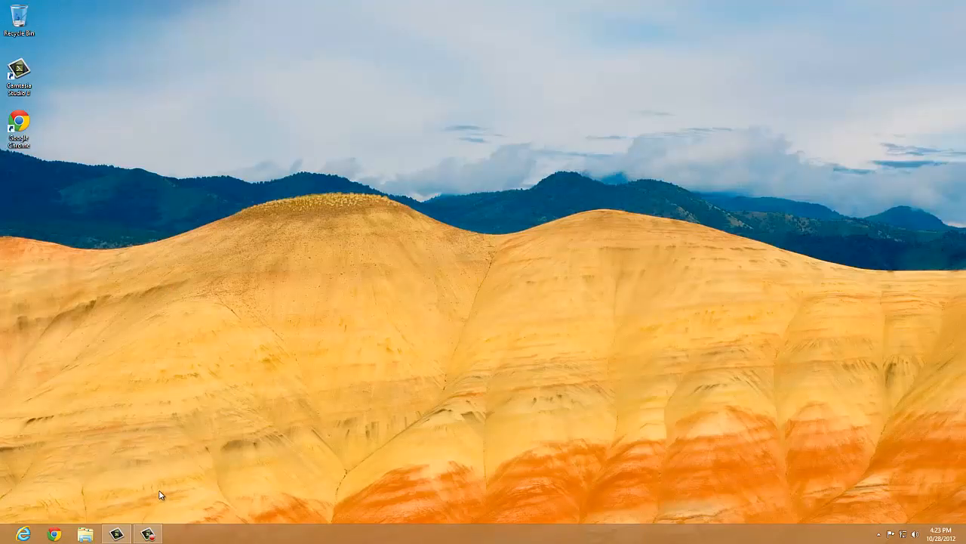
{"action": "mouse_move", "coordinate": [102, 108]}
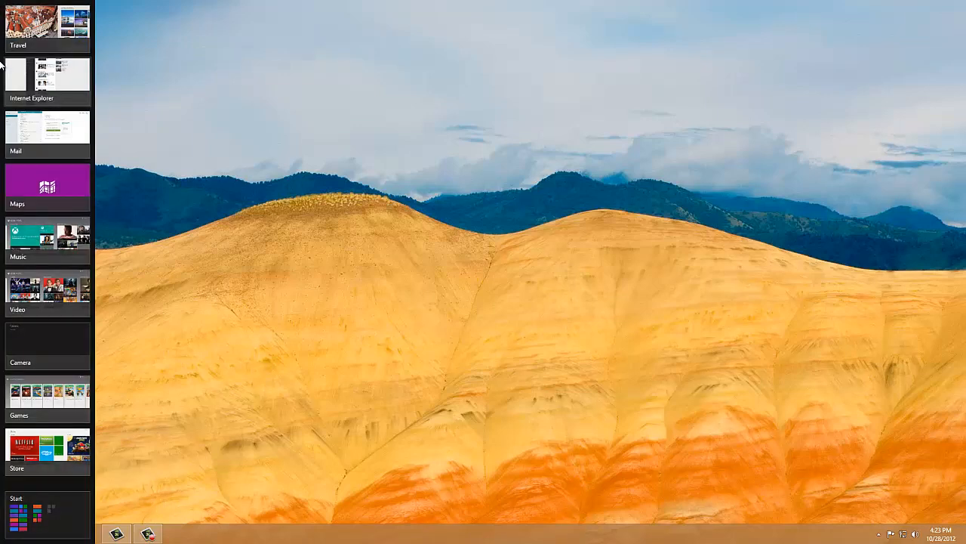
{"action": "right_click", "coordinate": [31, 21]}
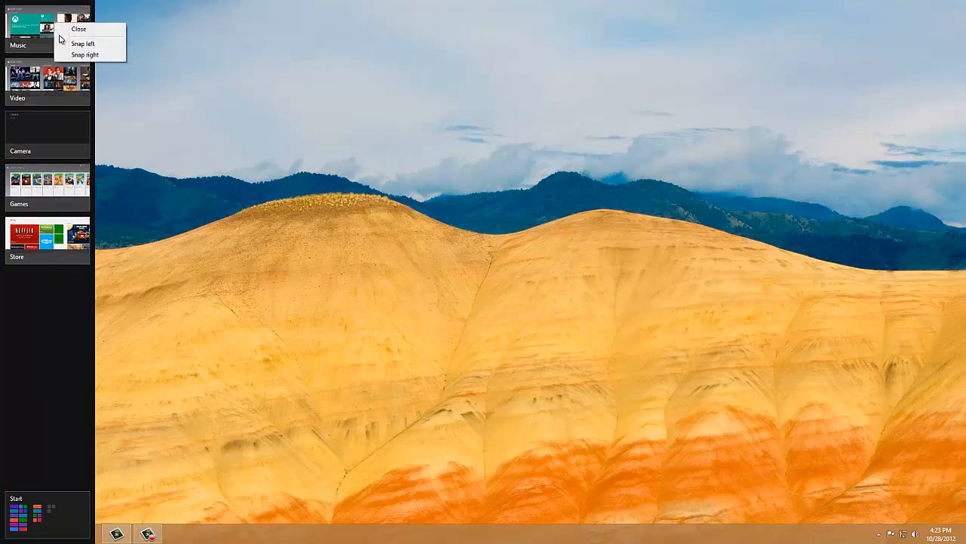
{"action": "left_click", "coordinate": [79, 29]}
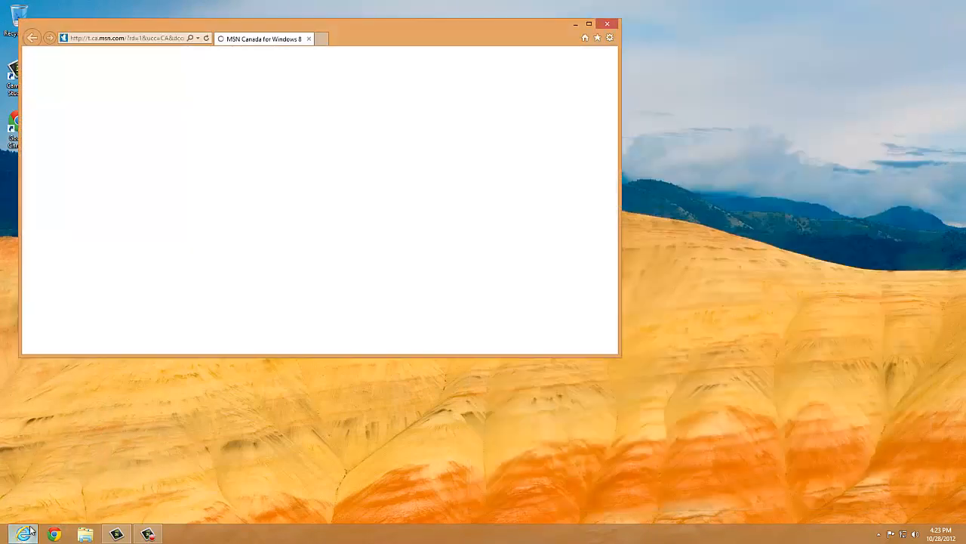
Close the Internet Explorer and Chrome windows, then launch Camtasia Studio from the desktop.
{"action": "left_click", "coordinate": [607, 24]}
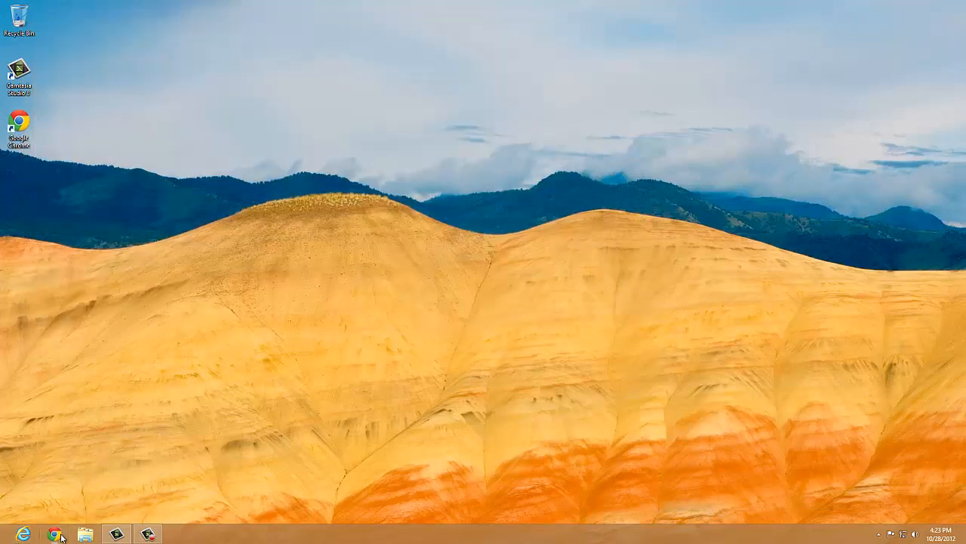
{"action": "mouse_move", "coordinate": [933, 6]}
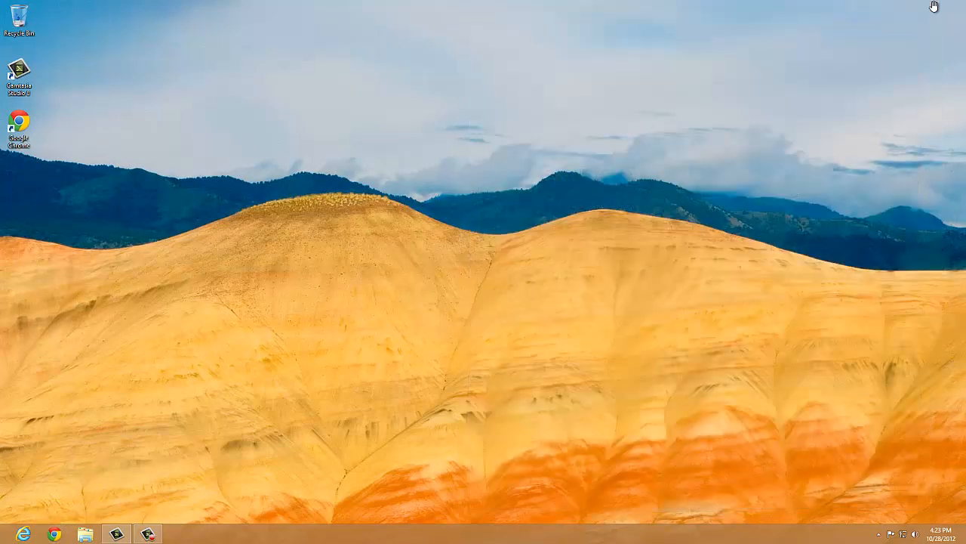
{"action": "mouse_move", "coordinate": [752, 61]}
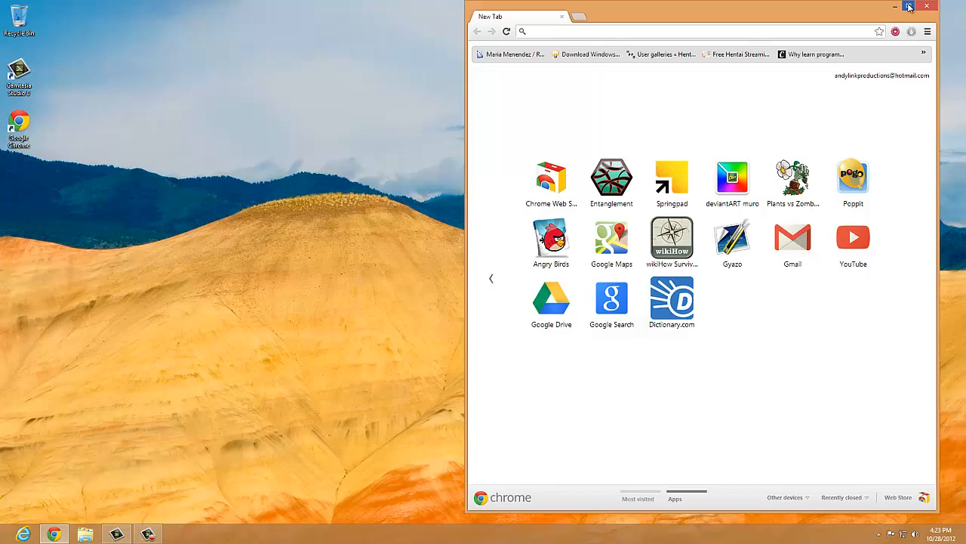
{"action": "left_click", "coordinate": [909, 6]}
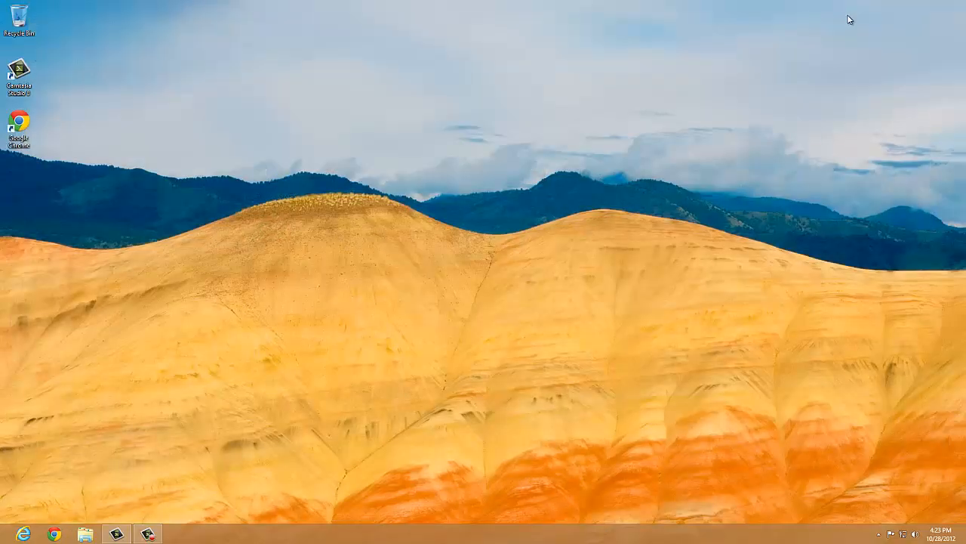
{"action": "mouse_move", "coordinate": [809, 6]}
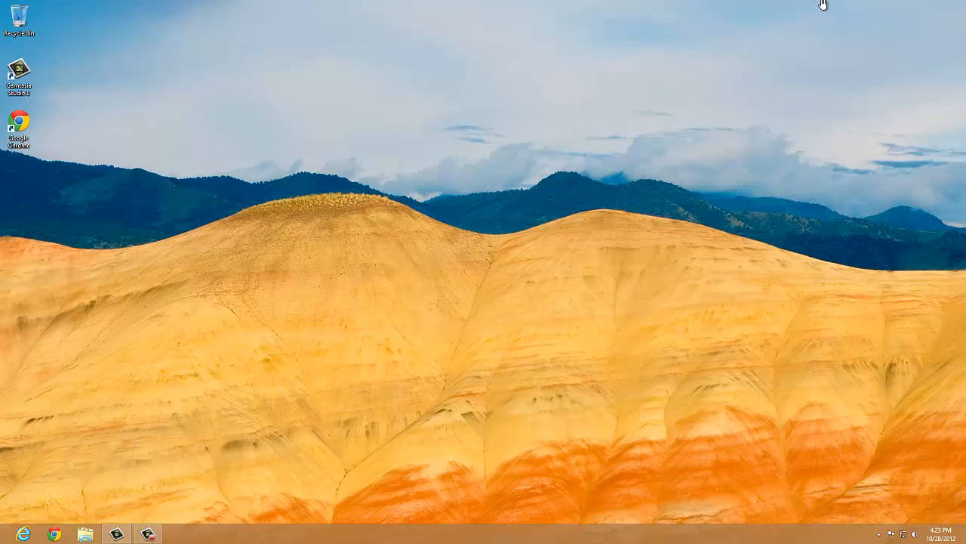
{"action": "mouse_move", "coordinate": [837, 6]}
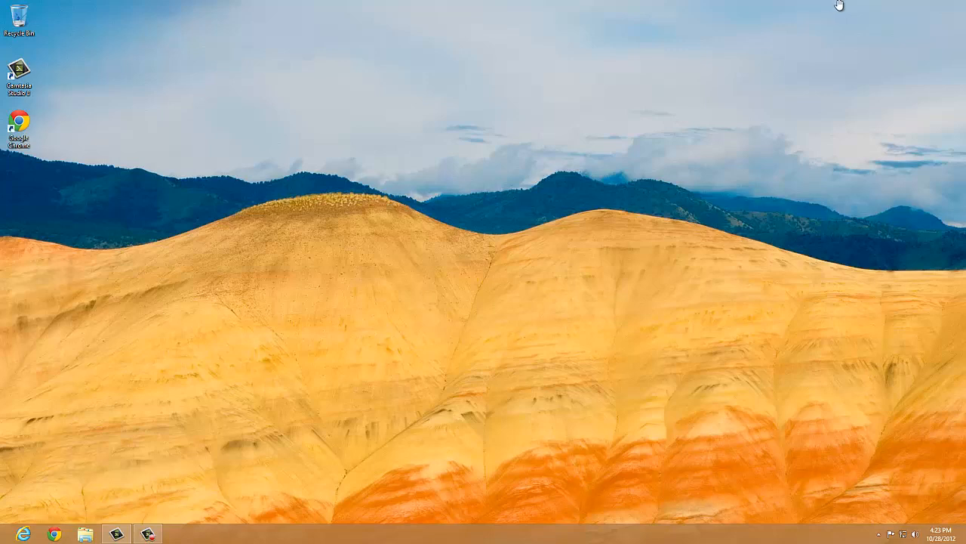
{"action": "left_click", "coordinate": [54, 533]}
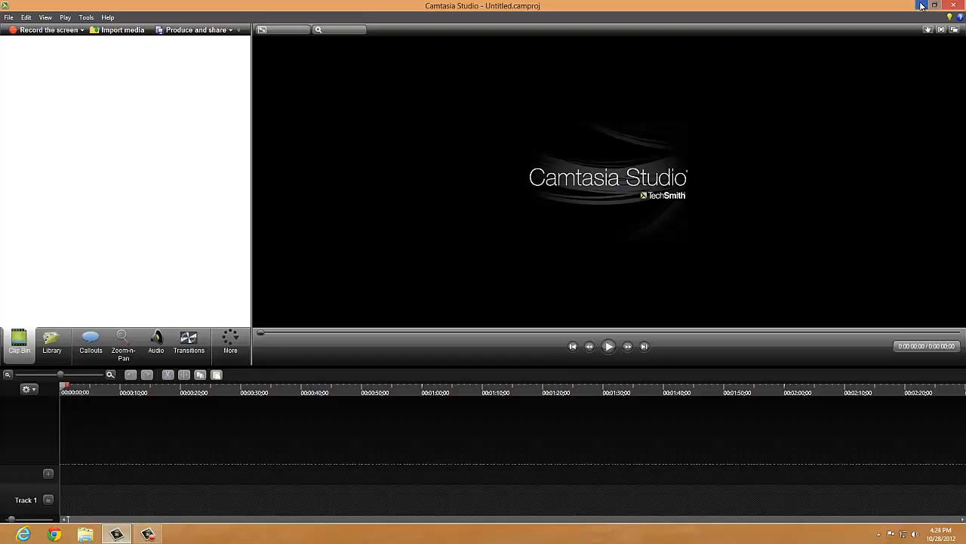
Close Camtasia Studio to return to the Windows 8 desktop.
{"action": "left_click", "coordinate": [935, 6]}
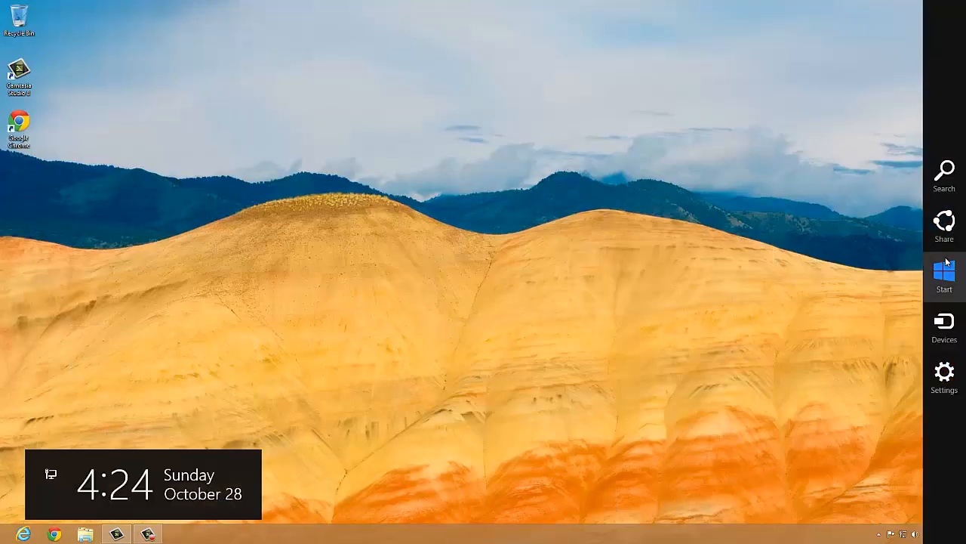
Return to the Start screen via the Charms bar and launch the Weather app.
{"action": "left_click", "coordinate": [944, 325]}
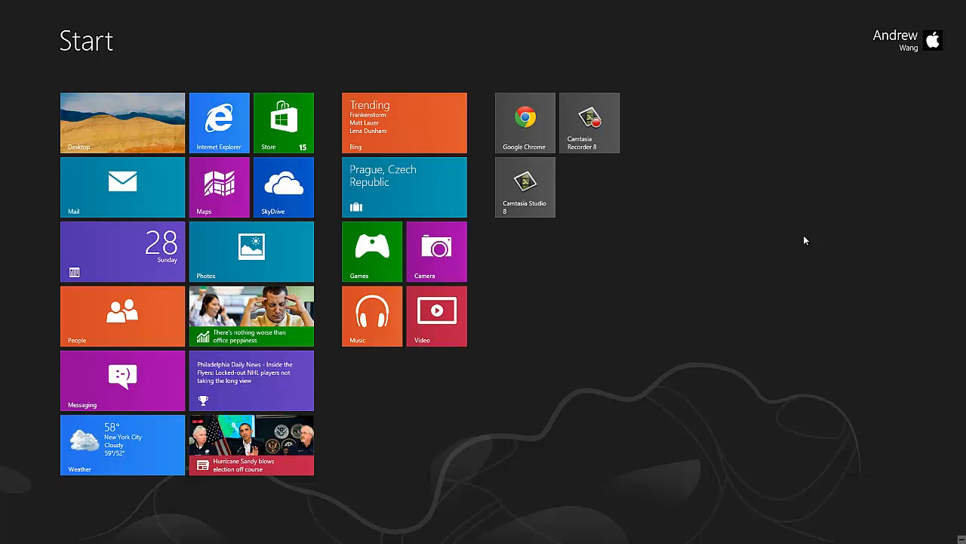
{"action": "left_click", "coordinate": [120, 444]}
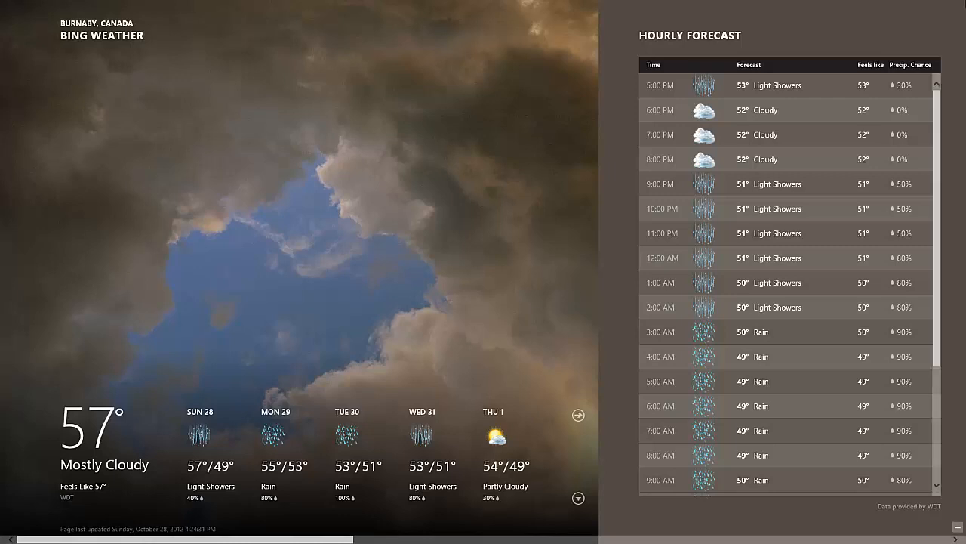
{"action": "mouse_move", "coordinate": [965, 271]}
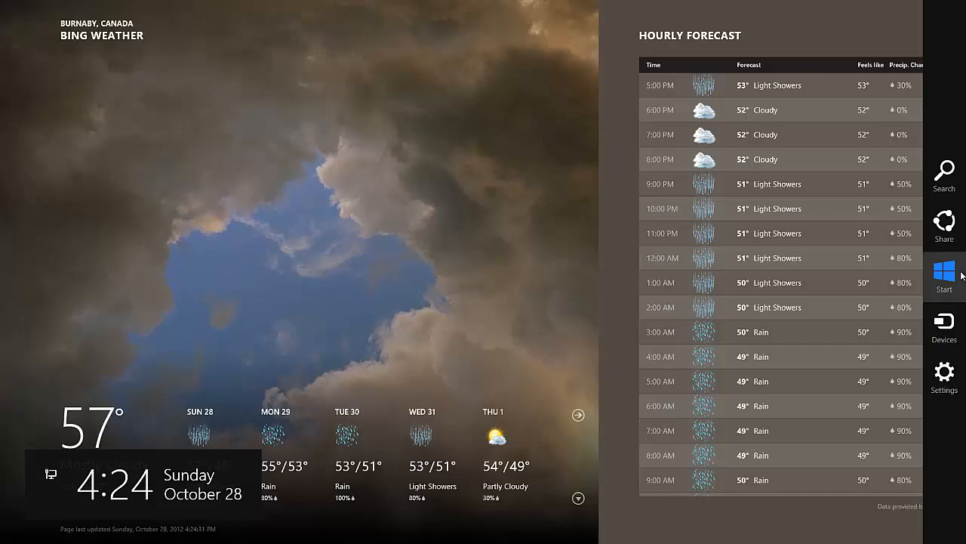
Leave Bing Weather for Burnaby and go back to the Start screen.
{"action": "left_click", "coordinate": [944, 272]}
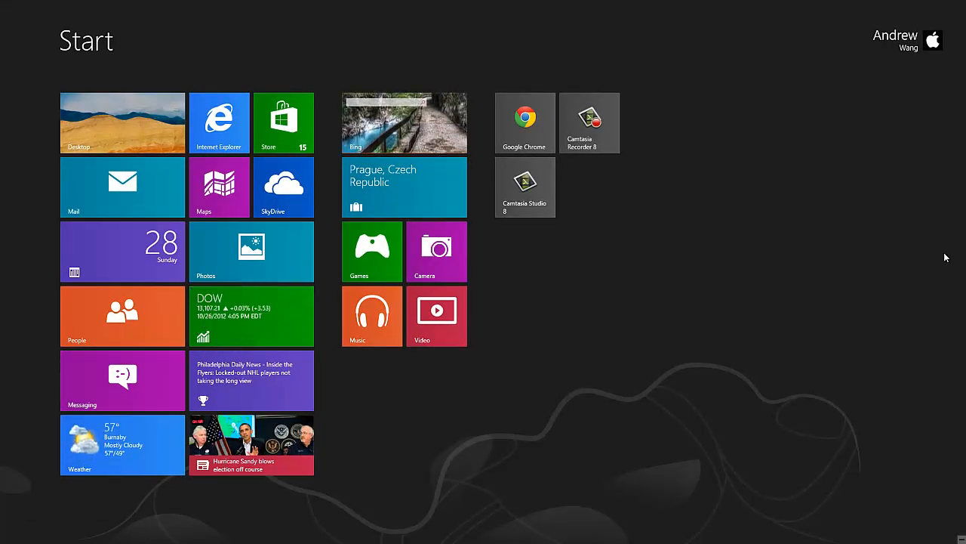
{"action": "mouse_move", "coordinate": [942, 233]}
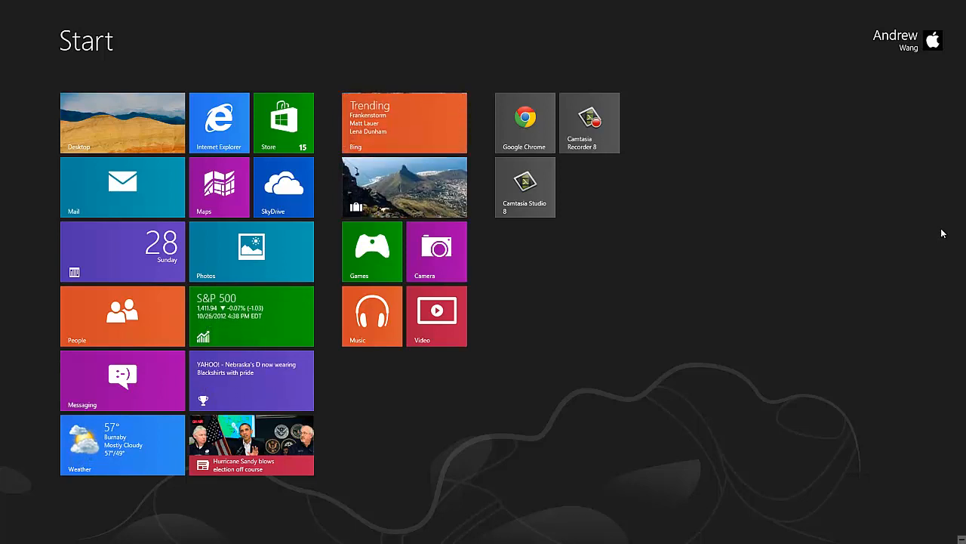
{"action": "mouse_move", "coordinate": [945, 231]}
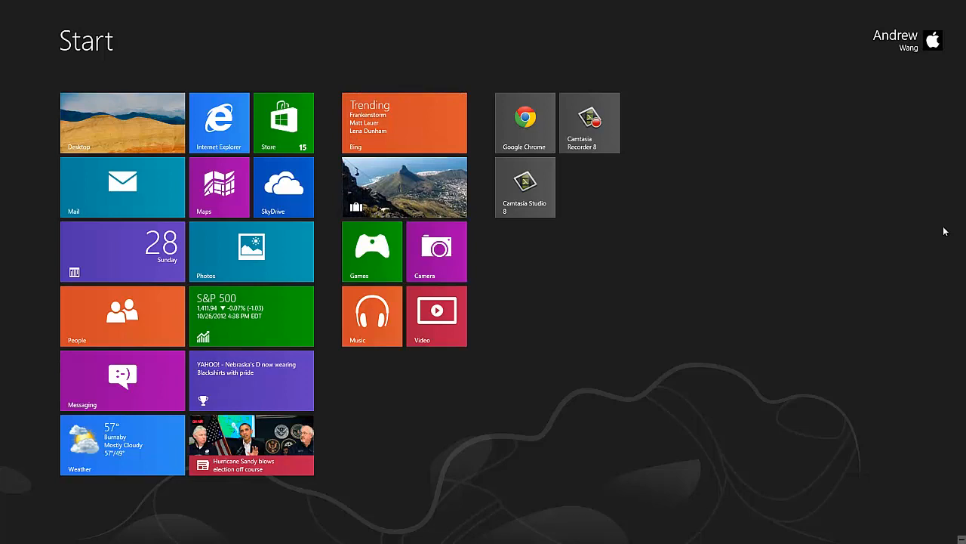